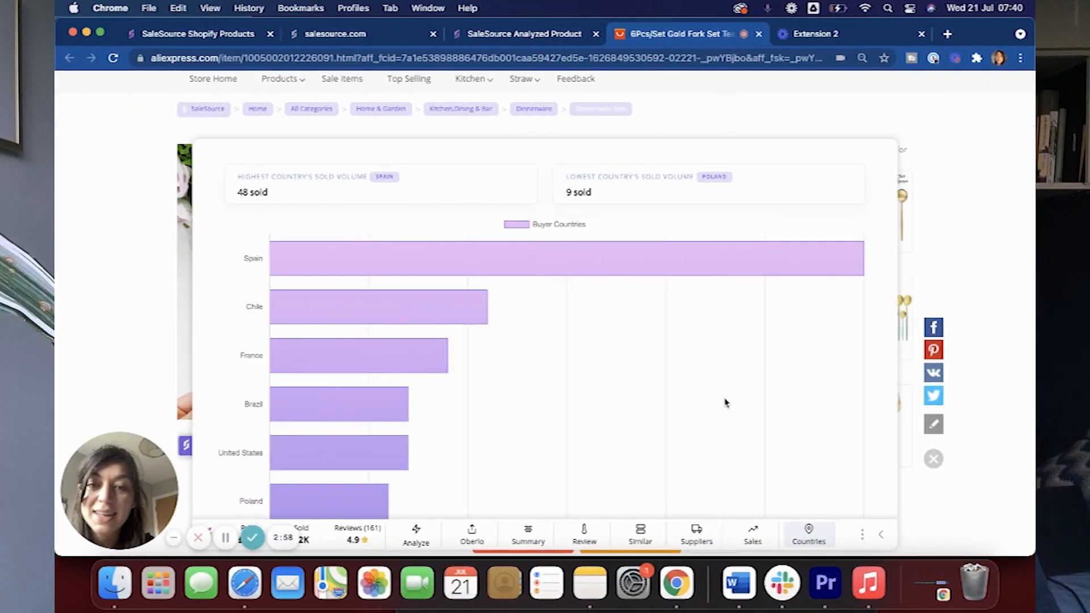
# Switch to the SaleSource dashboard tab with its fully checked onboarding checklist.
pyautogui.click(528, 535)
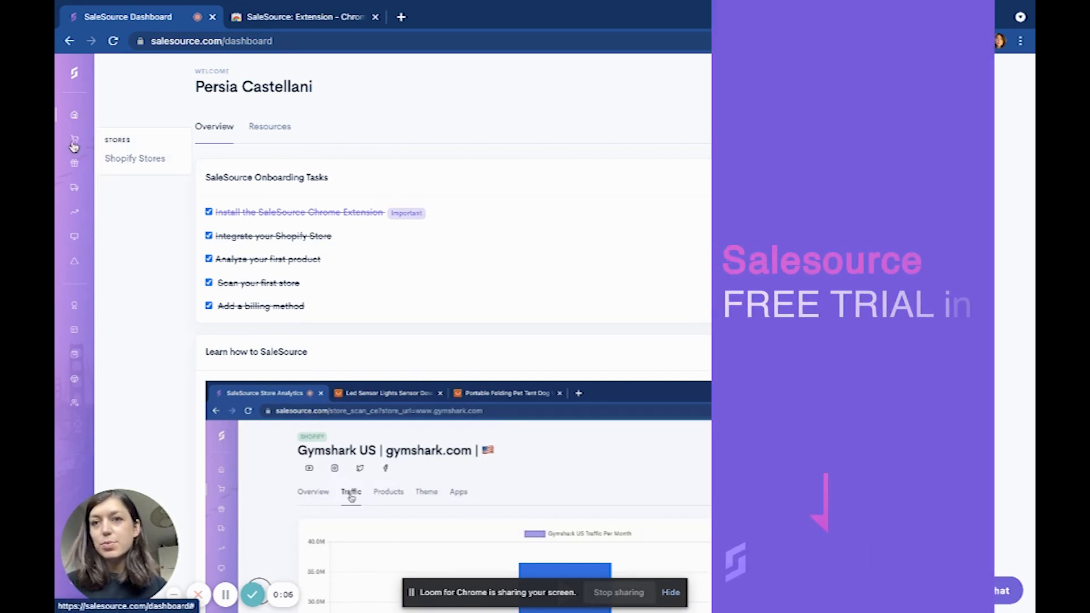
# Open Shopify Products, sort by Launched, then switch the sort to most recently sold.
pyautogui.click(74, 163)
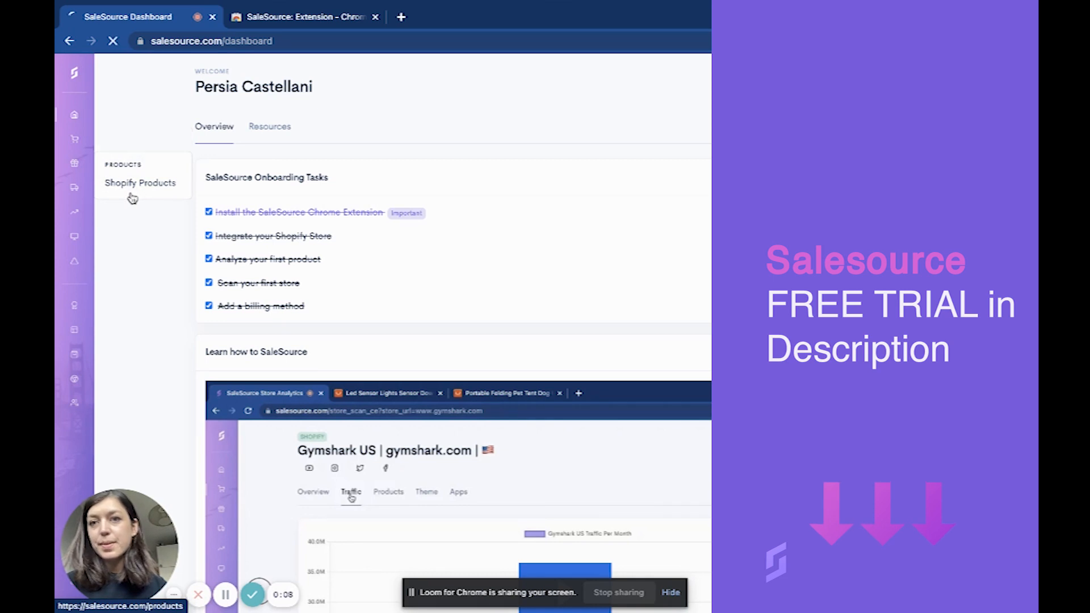
pyautogui.click(140, 183)
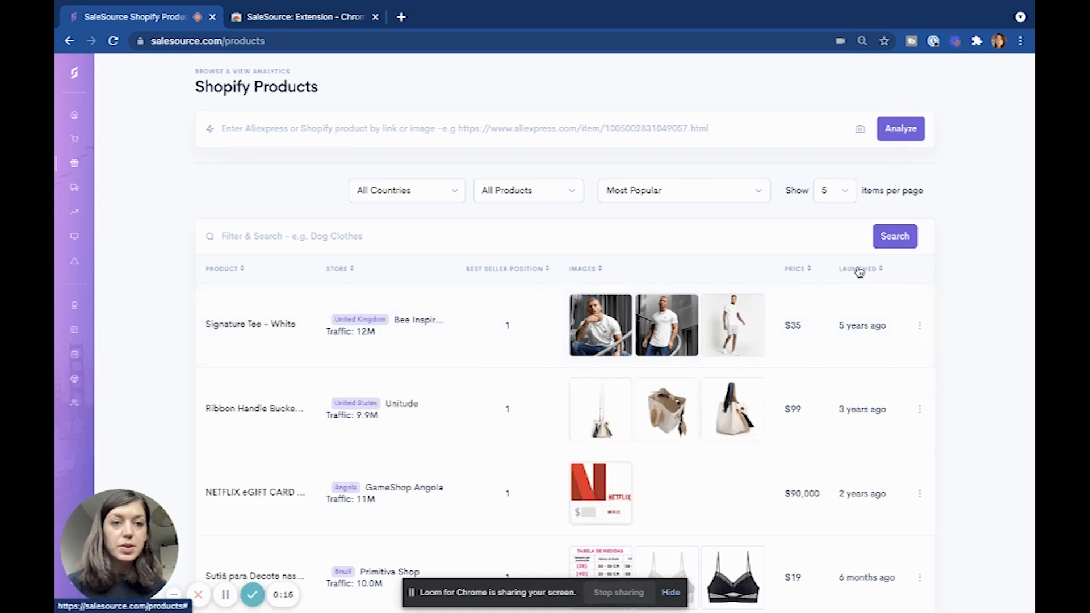
pyautogui.click(861, 268)
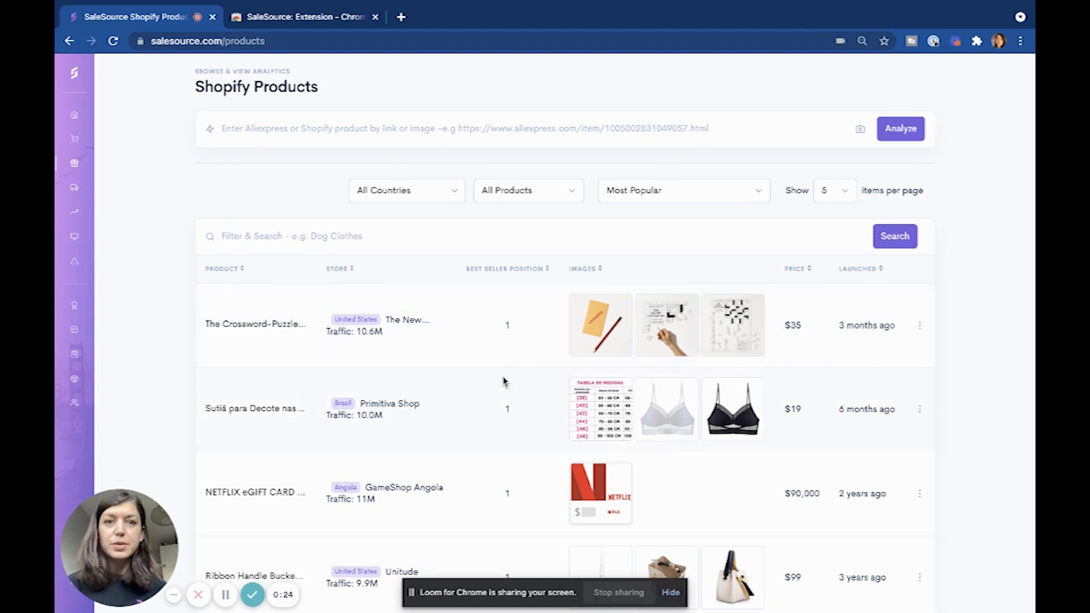
pyautogui.moveTo(612, 236)
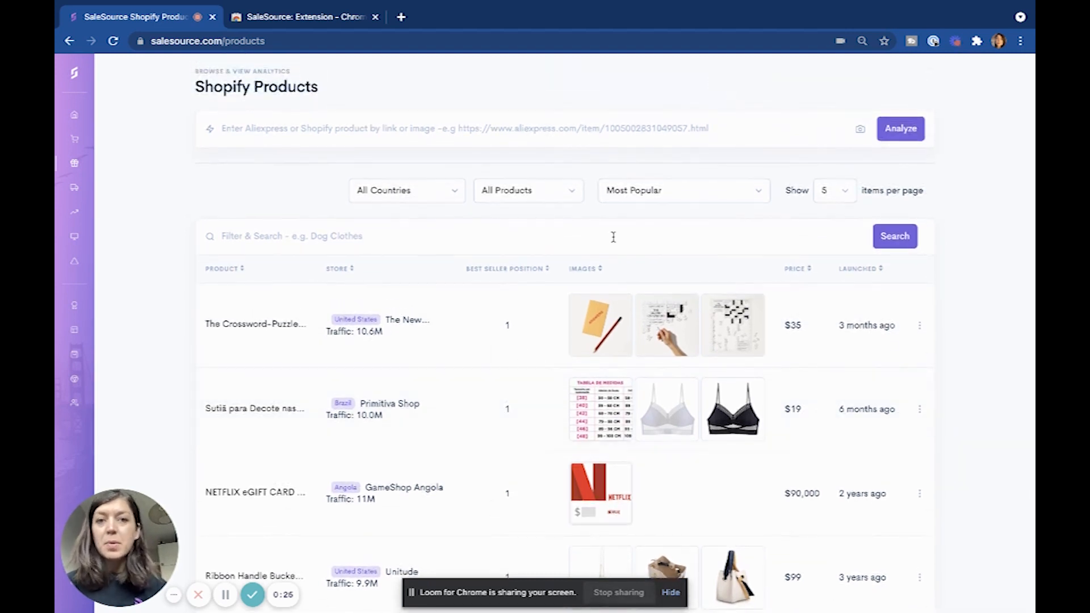
pyautogui.click(681, 190)
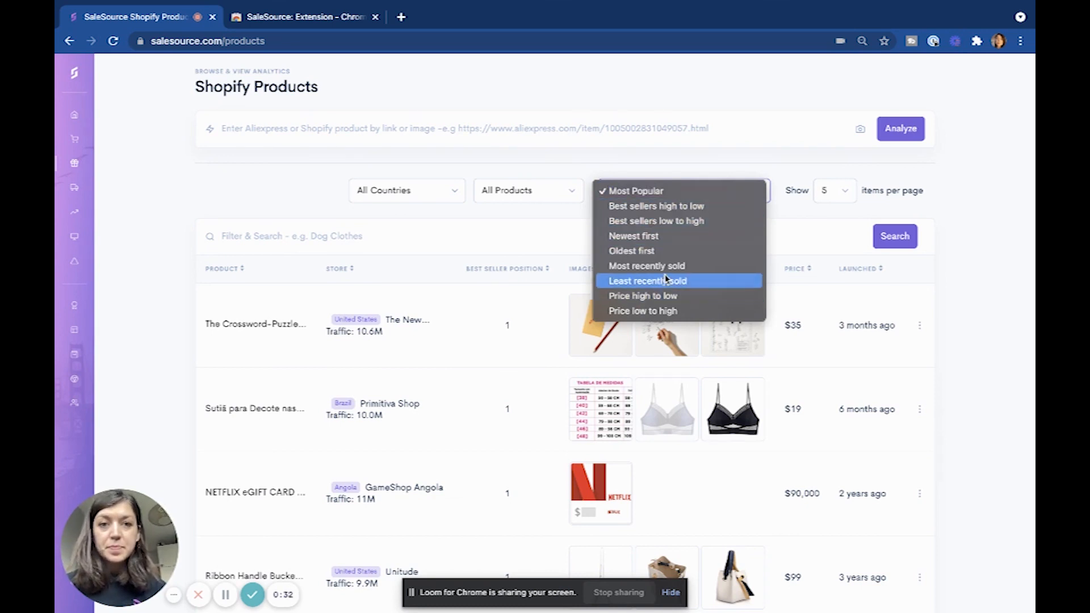
pyautogui.click(646, 266)
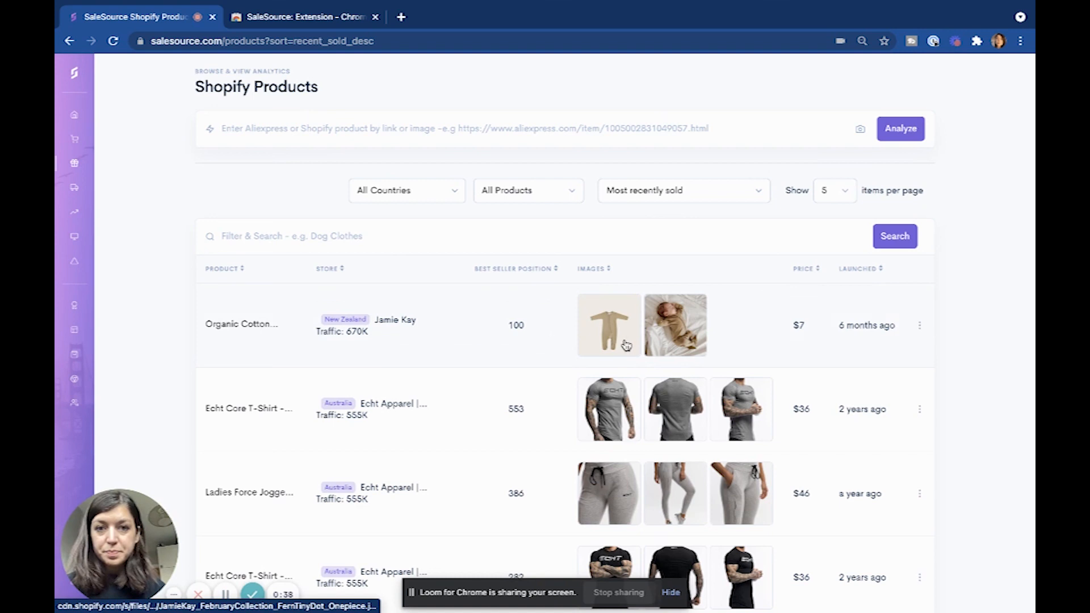
pyautogui.moveTo(299, 352)
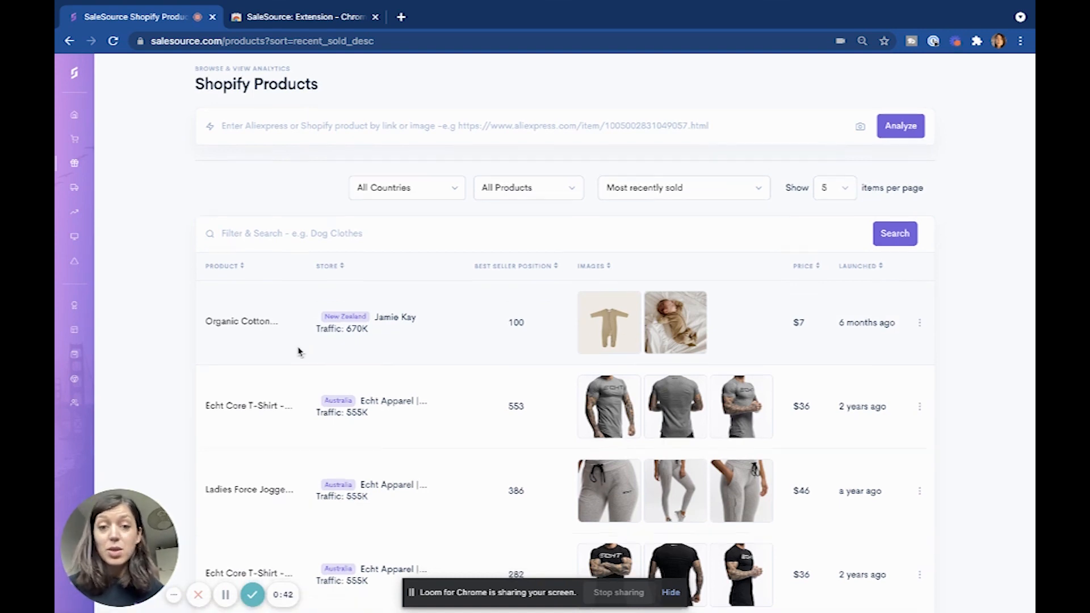
pyautogui.scroll(-3)
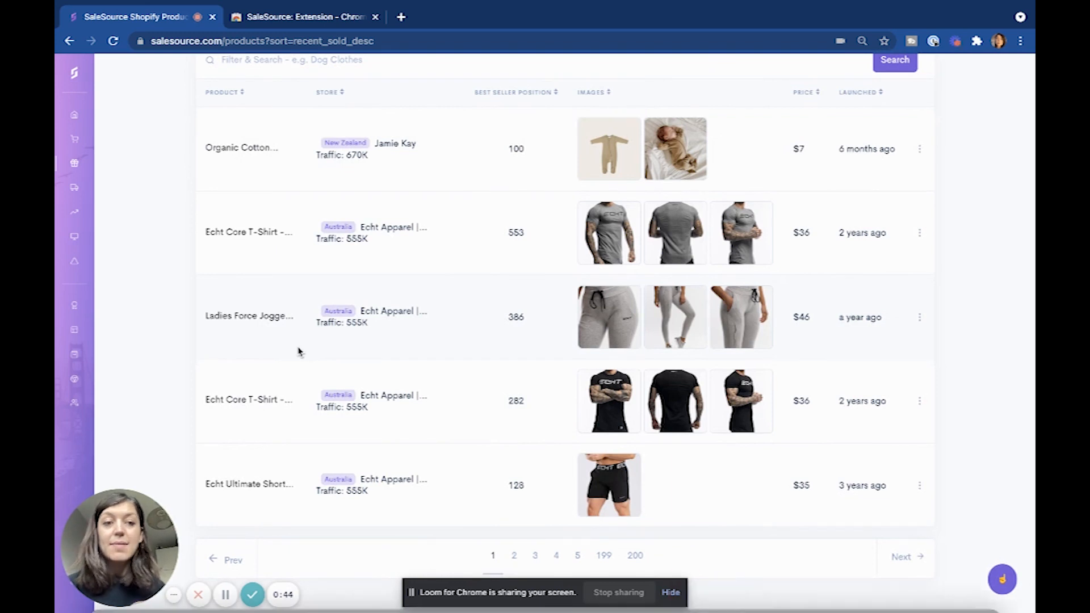
pyautogui.moveTo(310, 339)
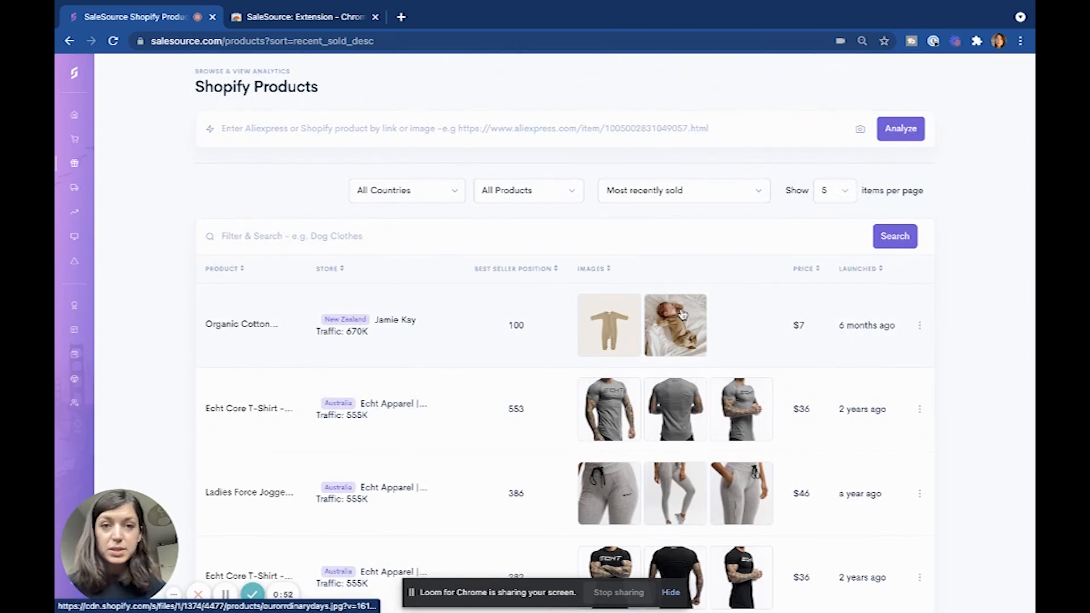
# Re-sort Shopify Products by best sellers high to low, then newest first, and scroll the results.
pyautogui.click(683, 190)
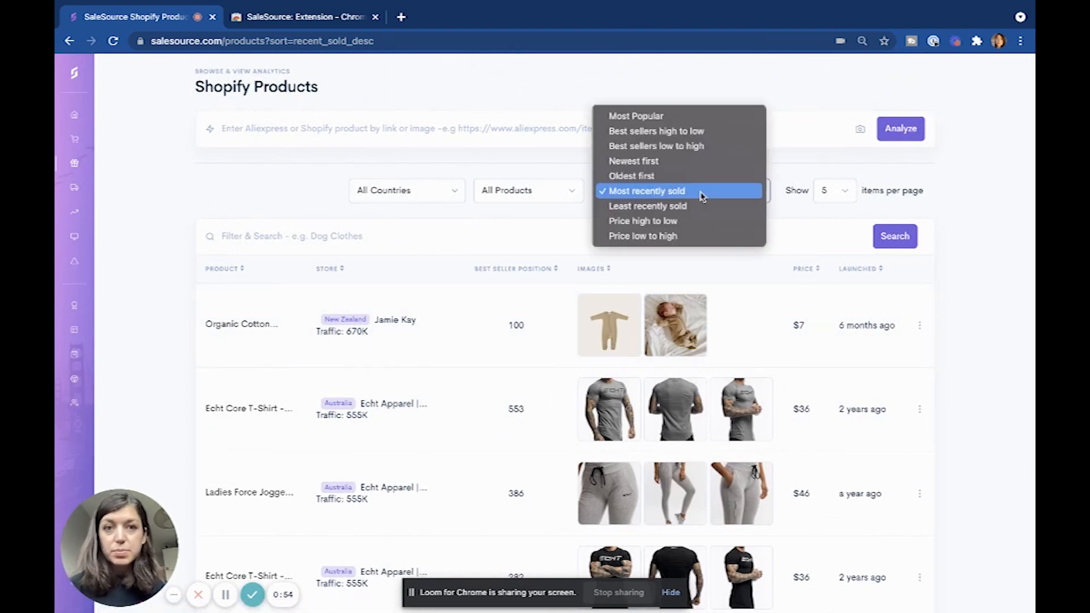
pyautogui.click(655, 130)
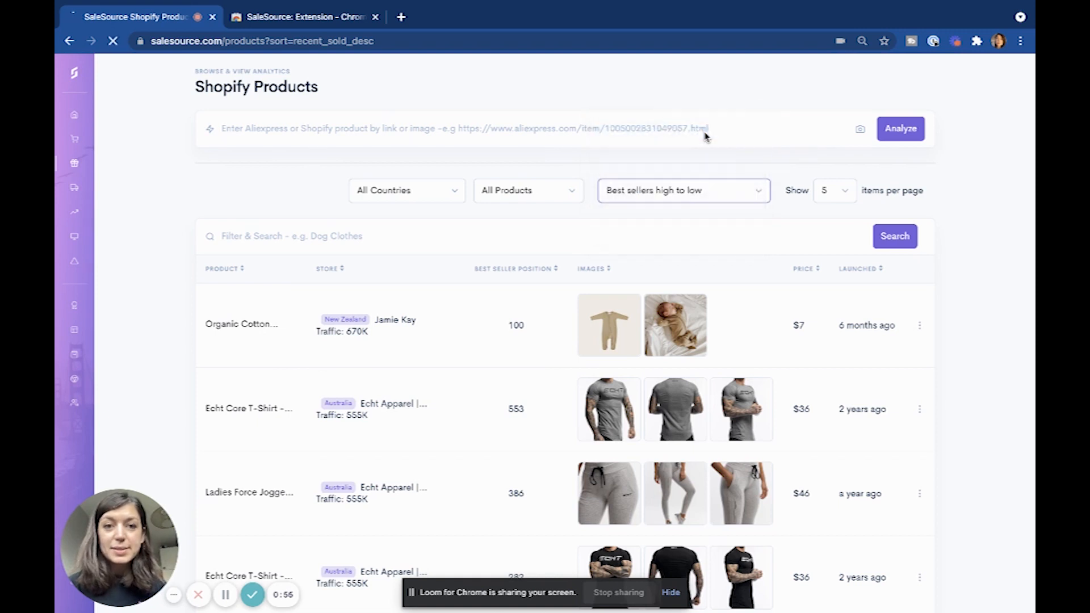
pyautogui.click(682, 190)
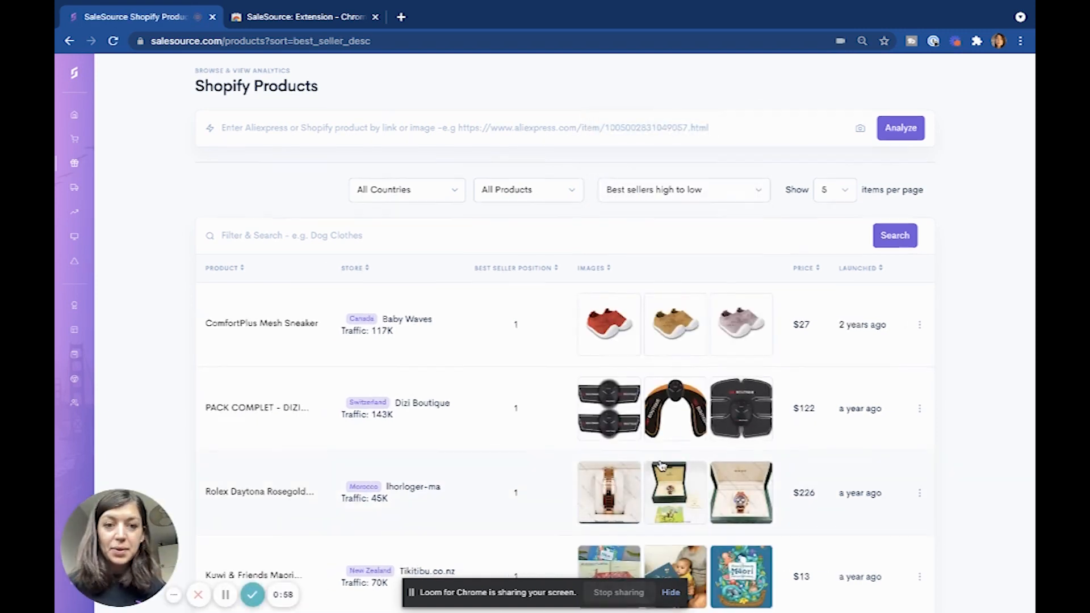
pyautogui.click(681, 189)
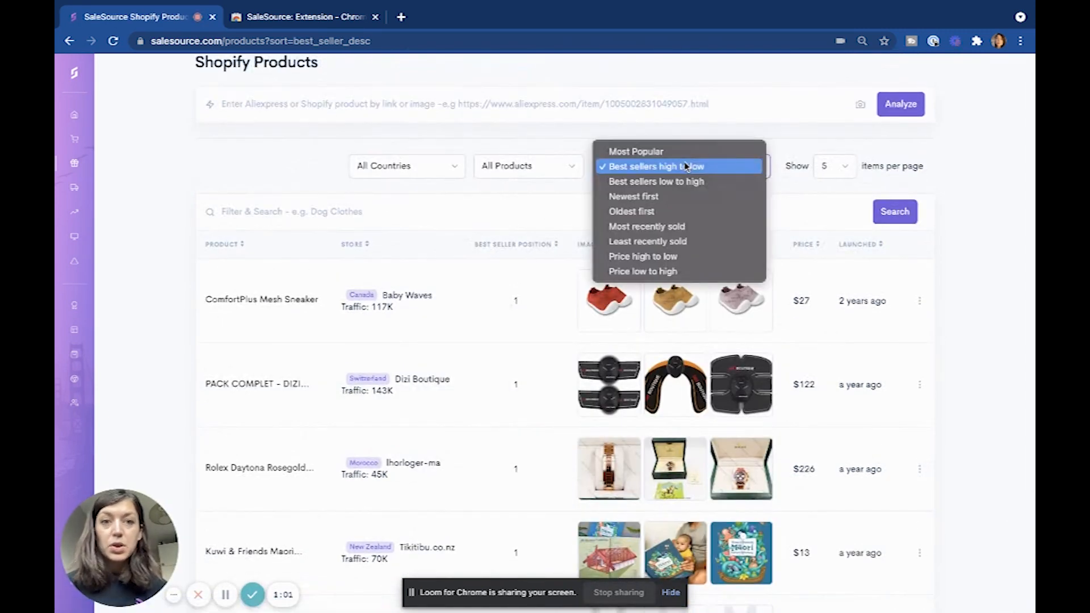
pyautogui.click(633, 196)
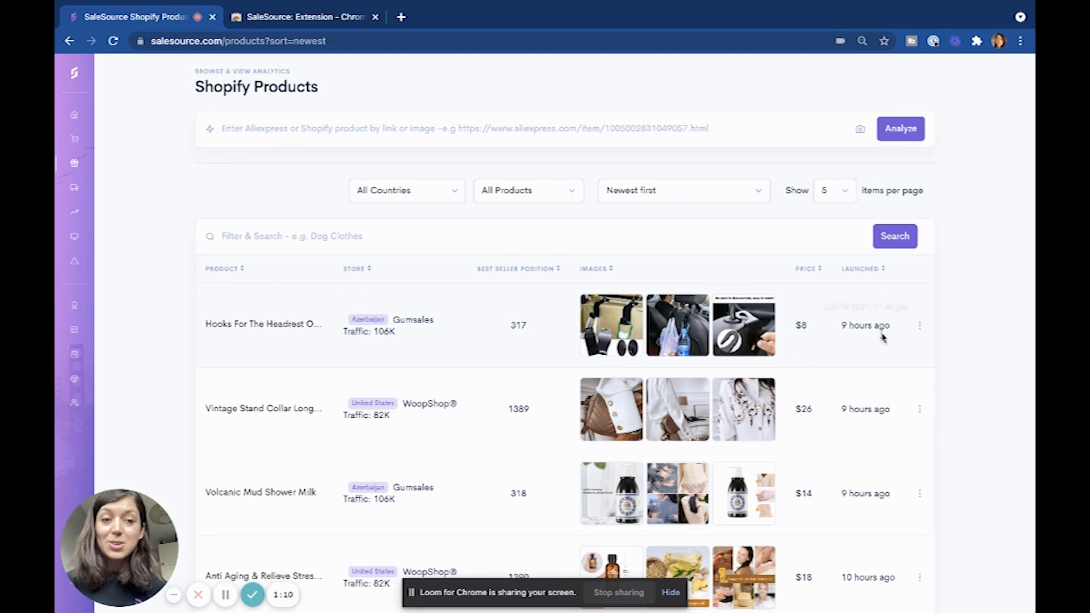
pyautogui.scroll(-3)
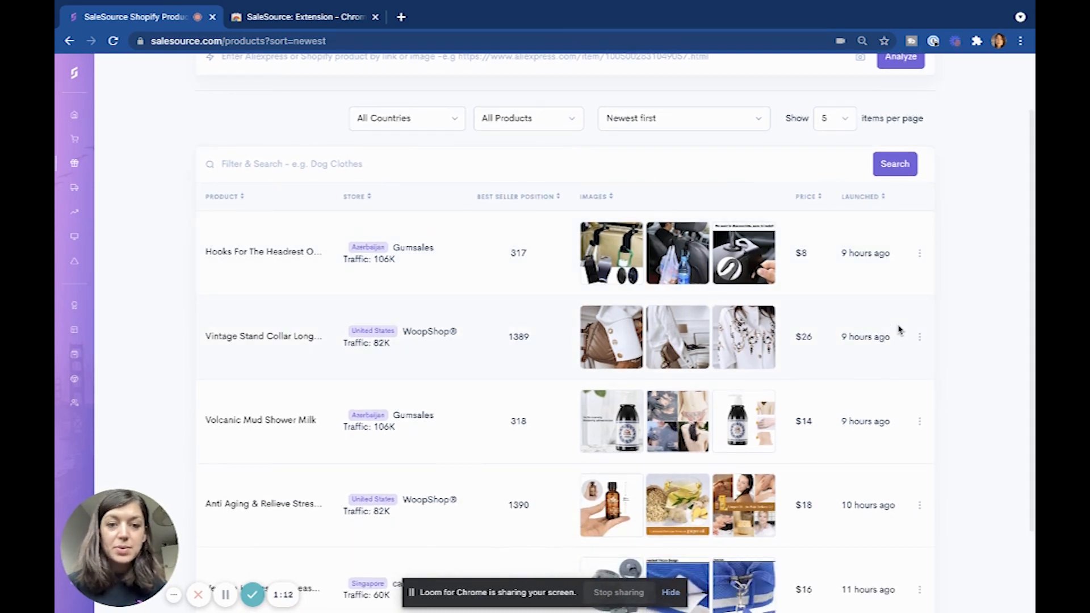
pyautogui.scroll(-3)
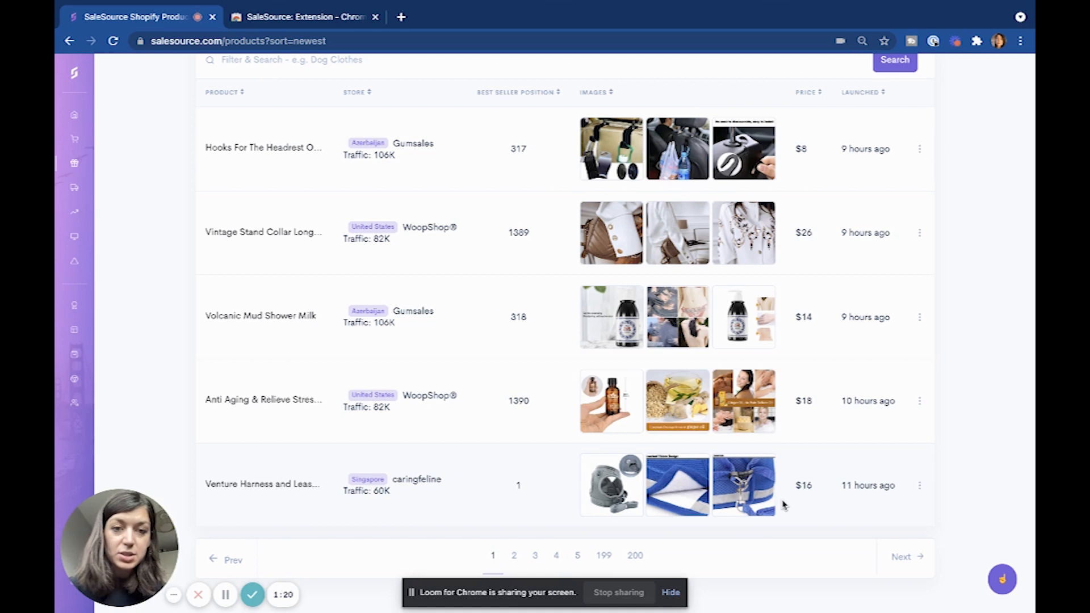
pyautogui.scroll(3)
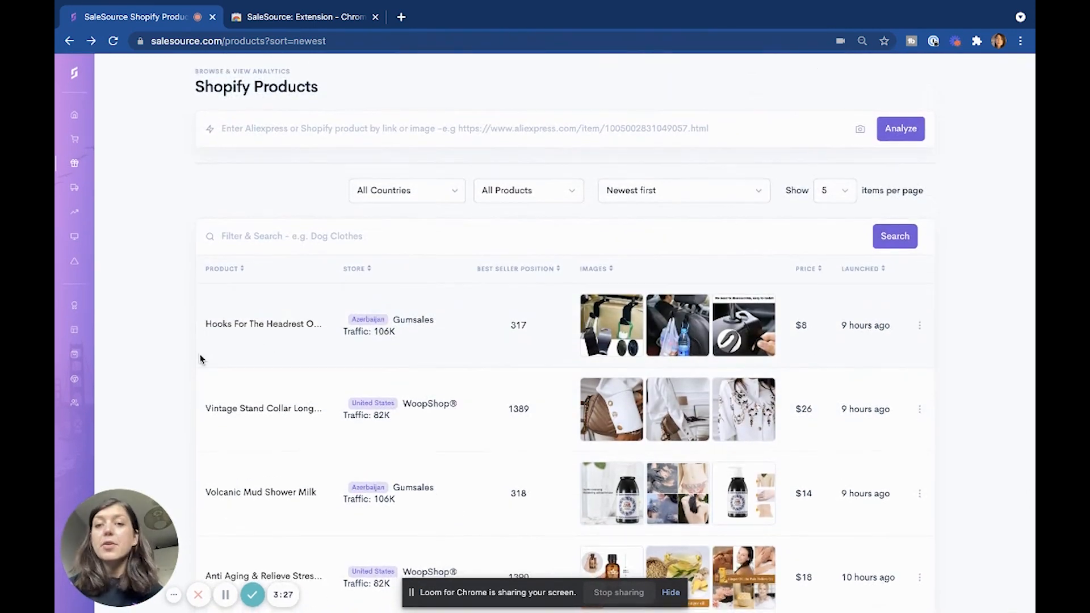
pyautogui.moveTo(618, 289)
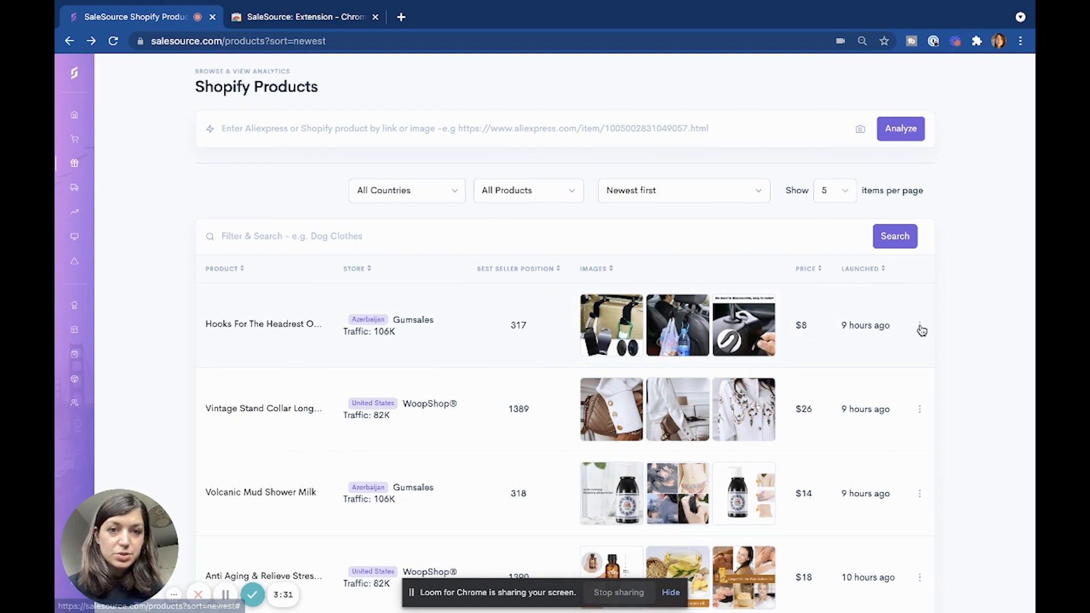
# Open product analytics for the headrest hooks and highlight the 3.9K total orders.
pyautogui.click(919, 325)
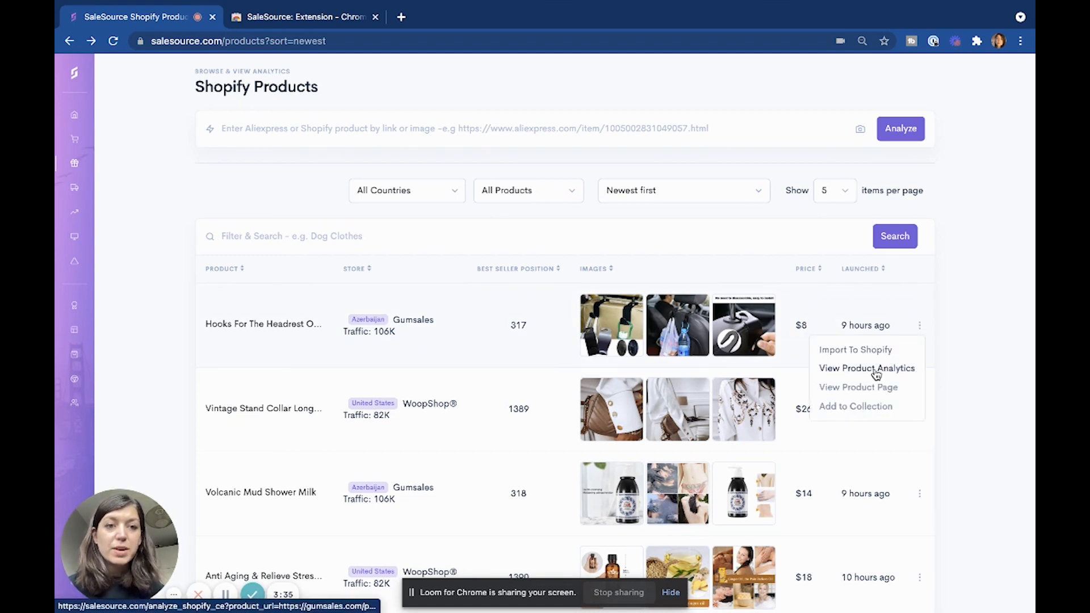
pyautogui.click(866, 368)
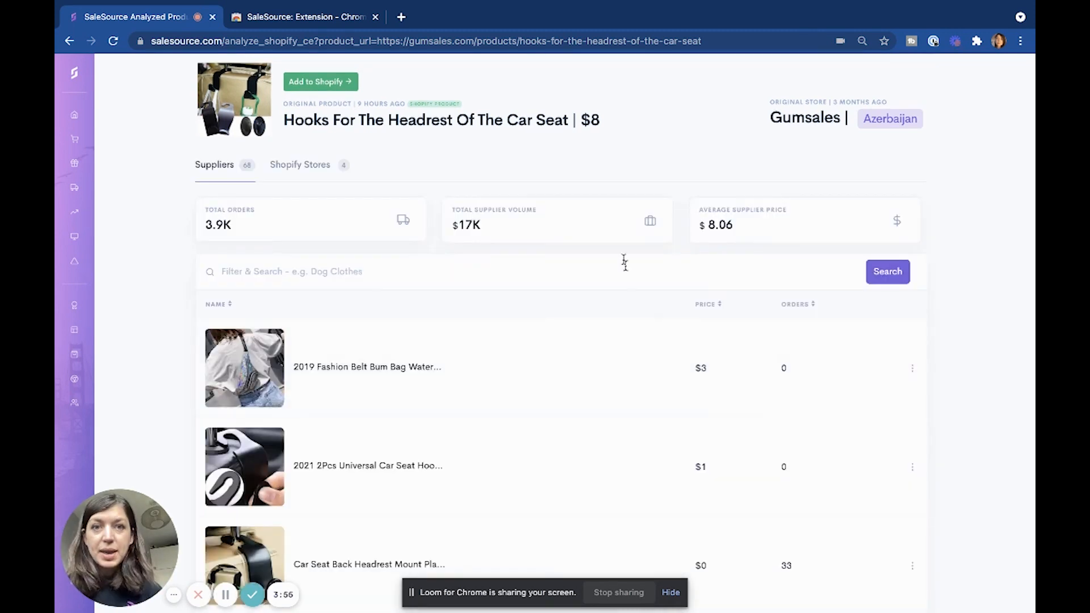
pyautogui.moveTo(700, 220)
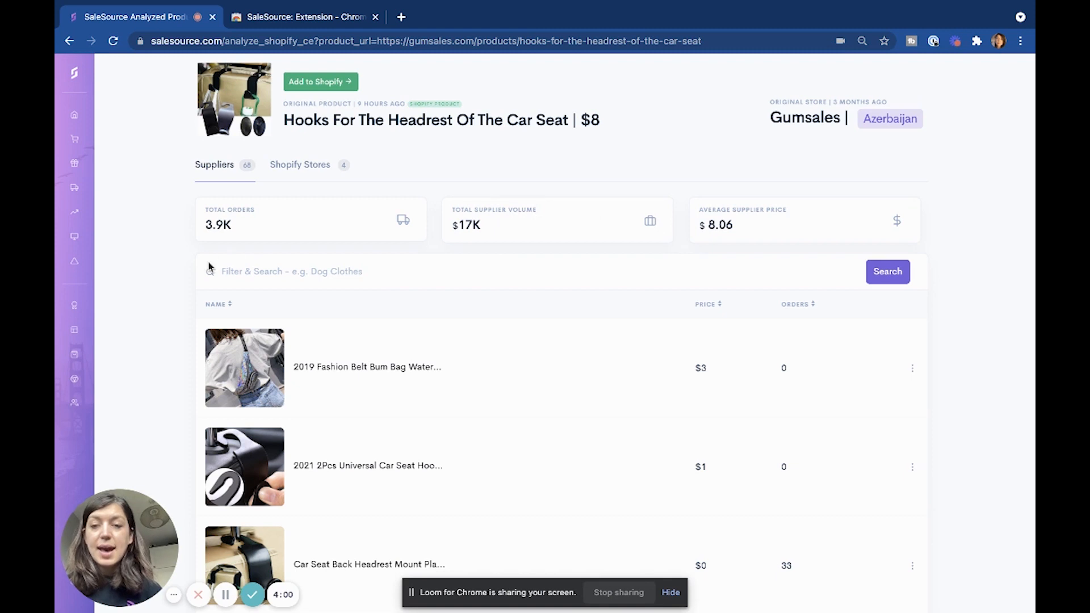
pyautogui.doubleClick(216, 225)
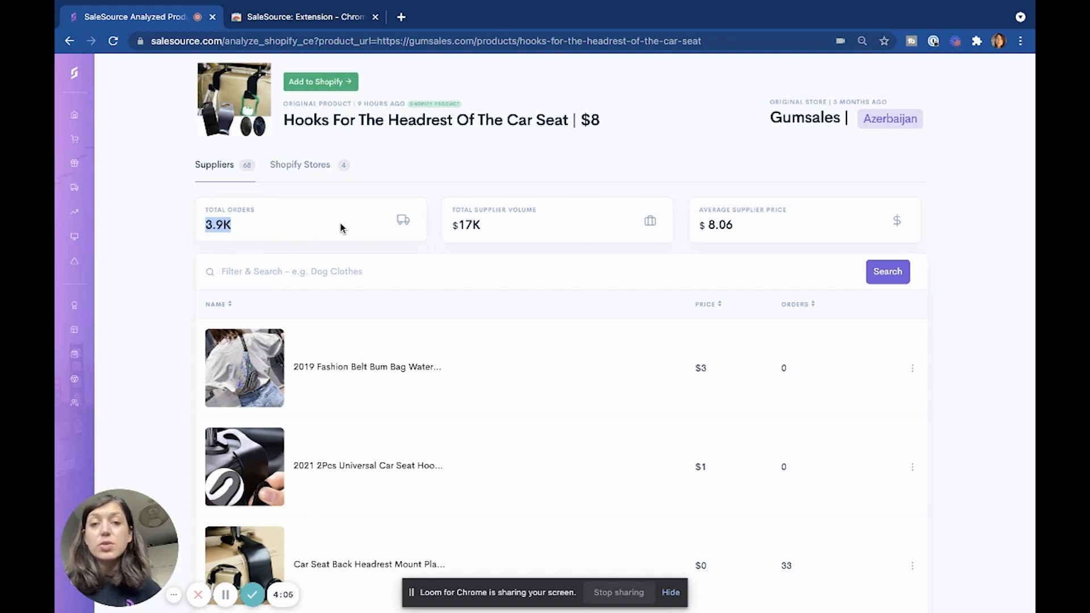
pyautogui.moveTo(513, 229)
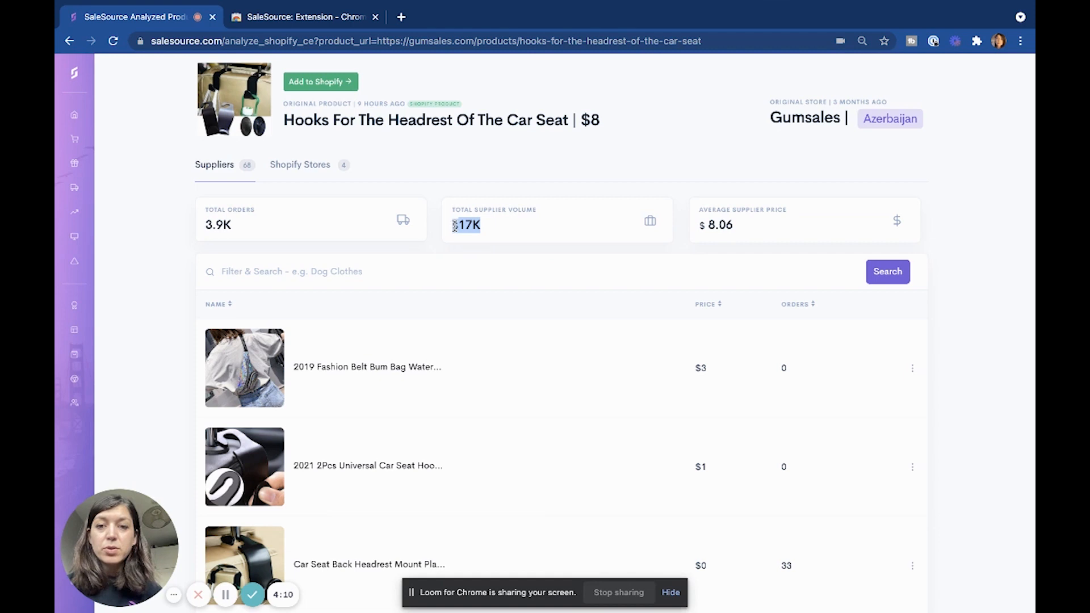
# Scroll to the 68 suppliers and sort them by price, then by orders.
pyautogui.scroll(-3)
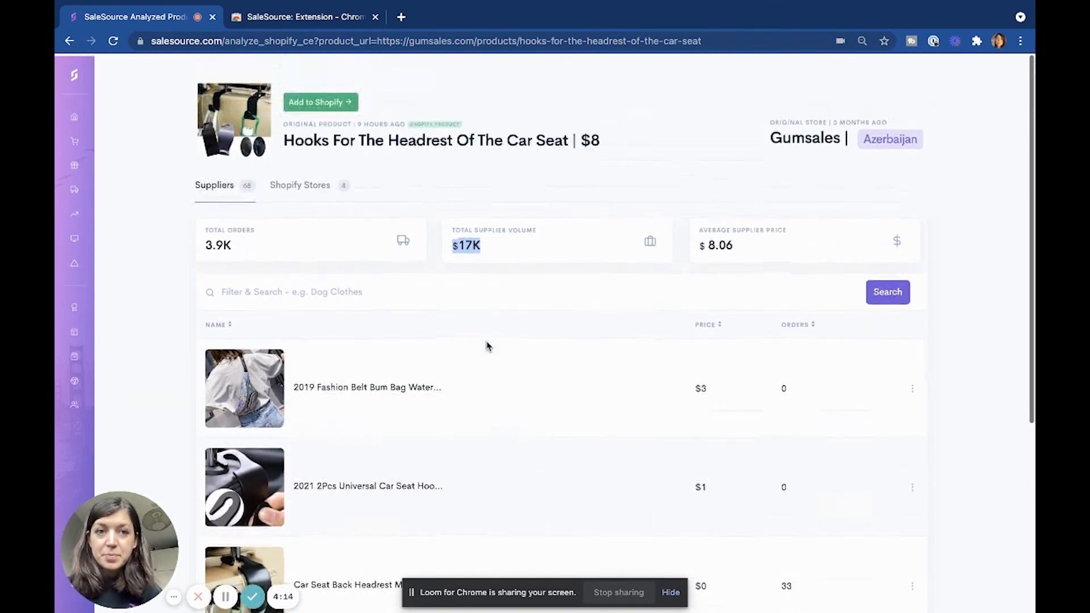
pyautogui.scroll(-3)
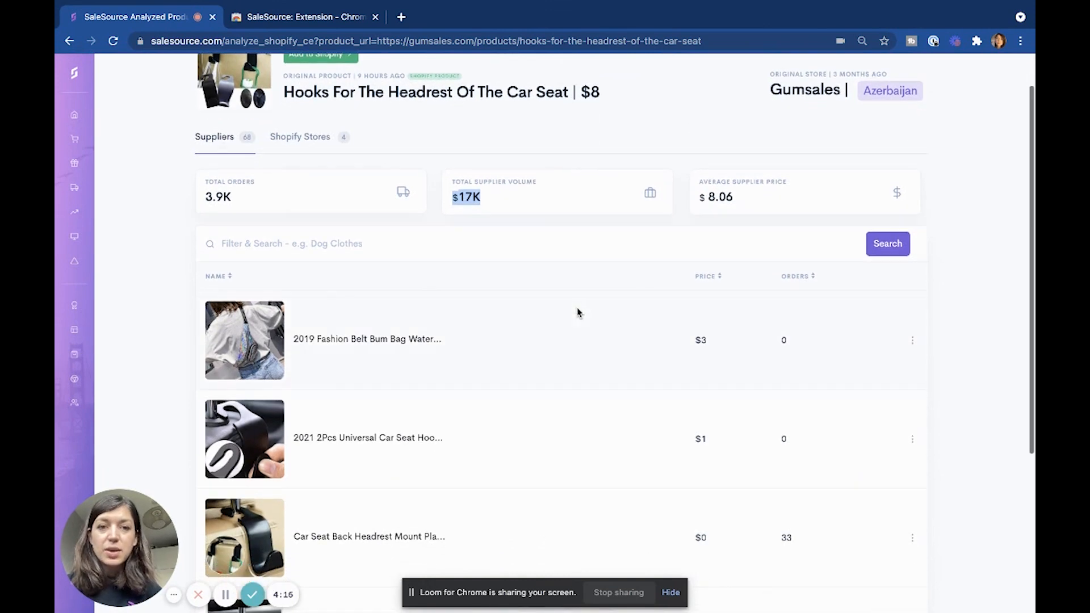
pyautogui.moveTo(707, 281)
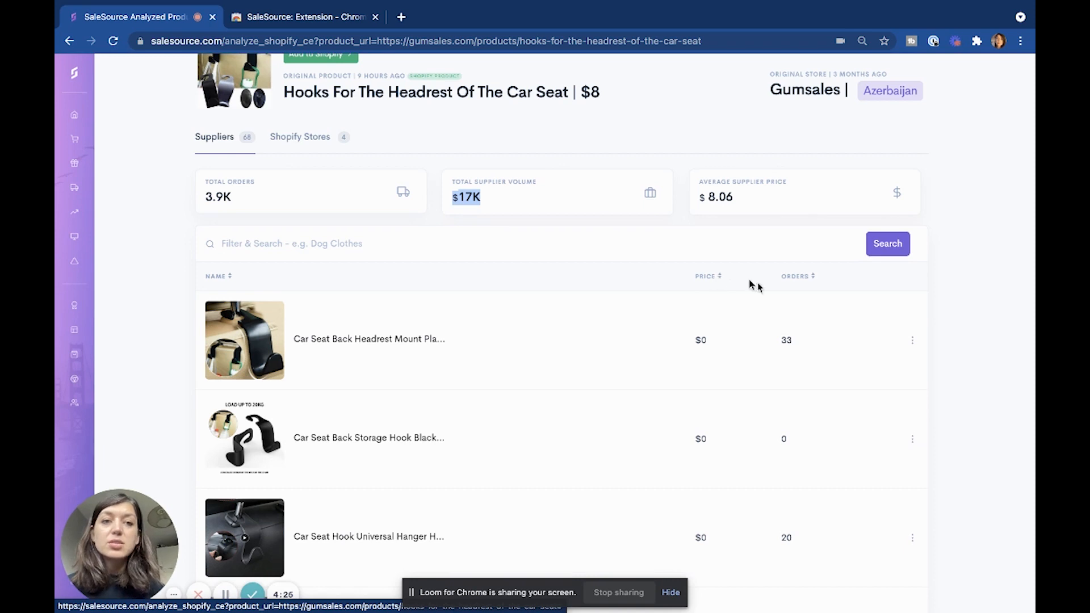
pyautogui.click(796, 276)
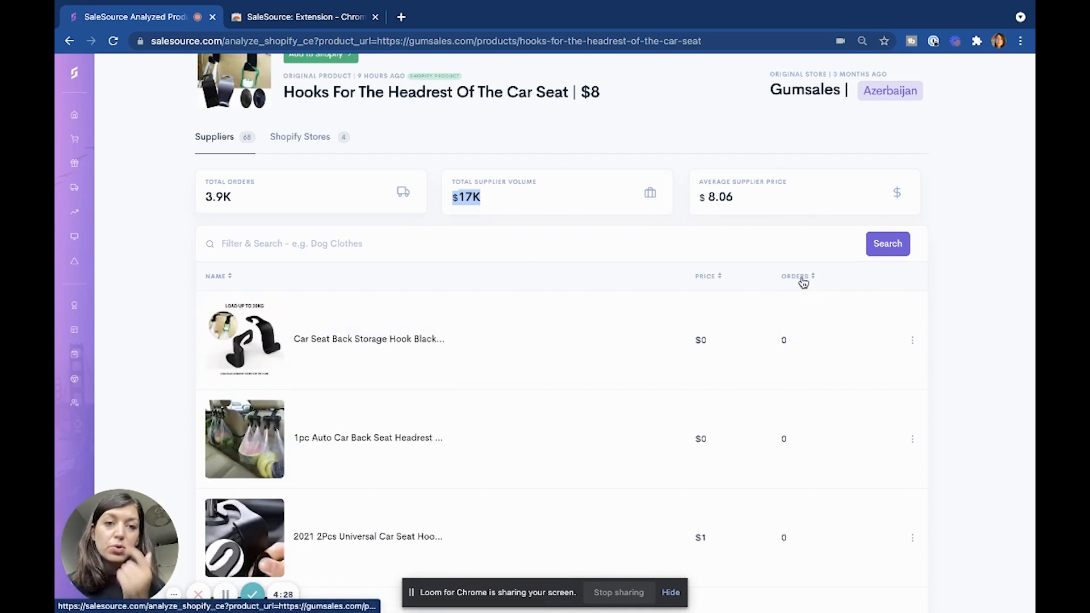
pyautogui.click(797, 276)
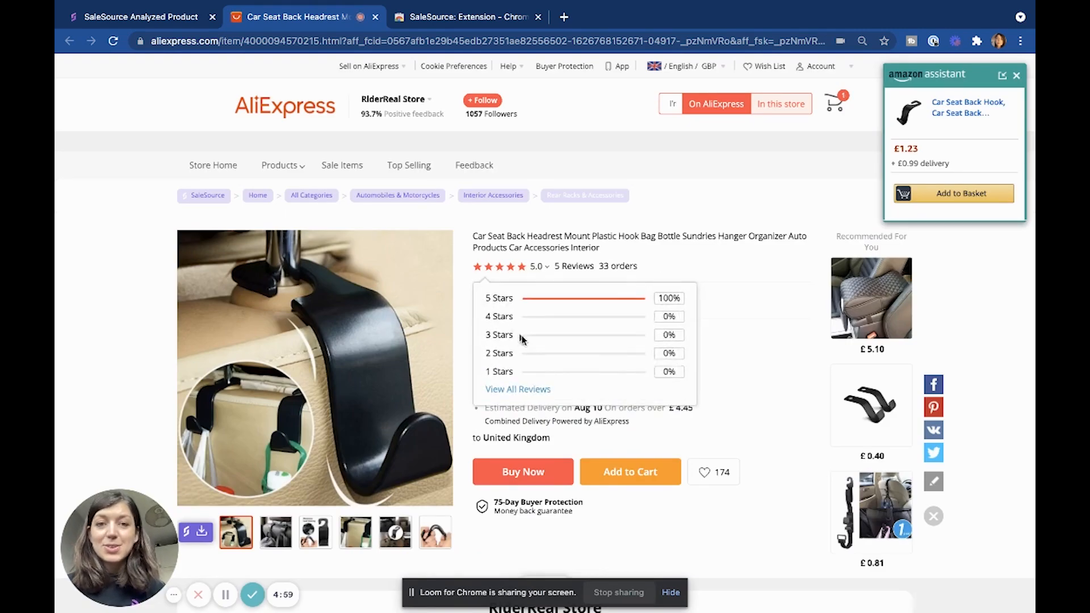
# Review the £0.17 AliExpress hook listing, then return to the SaleSource analysis tab.
pyautogui.click(367, 66)
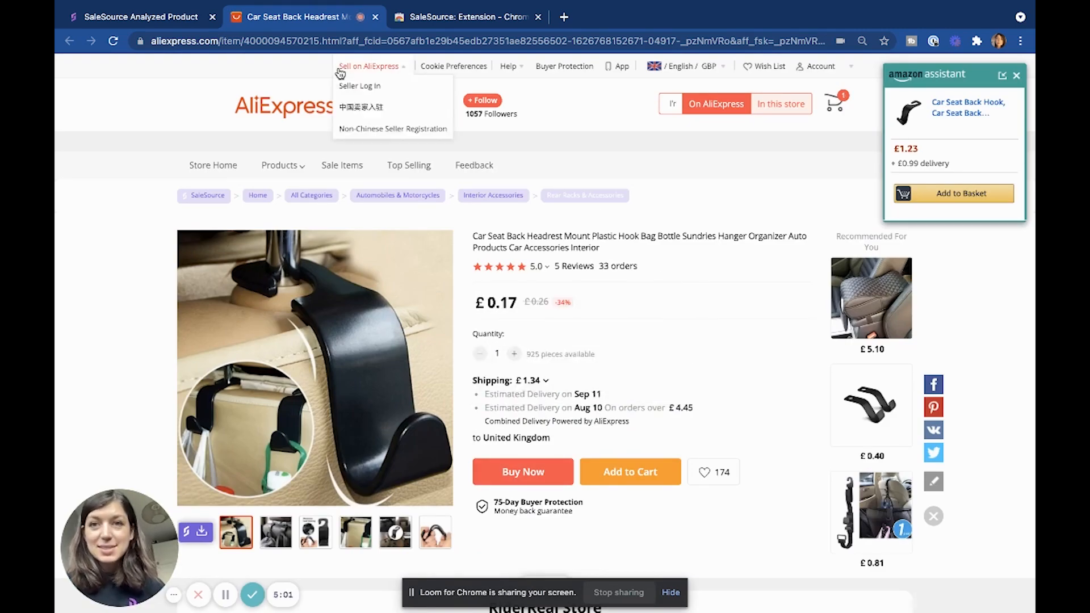
pyautogui.click(132, 16)
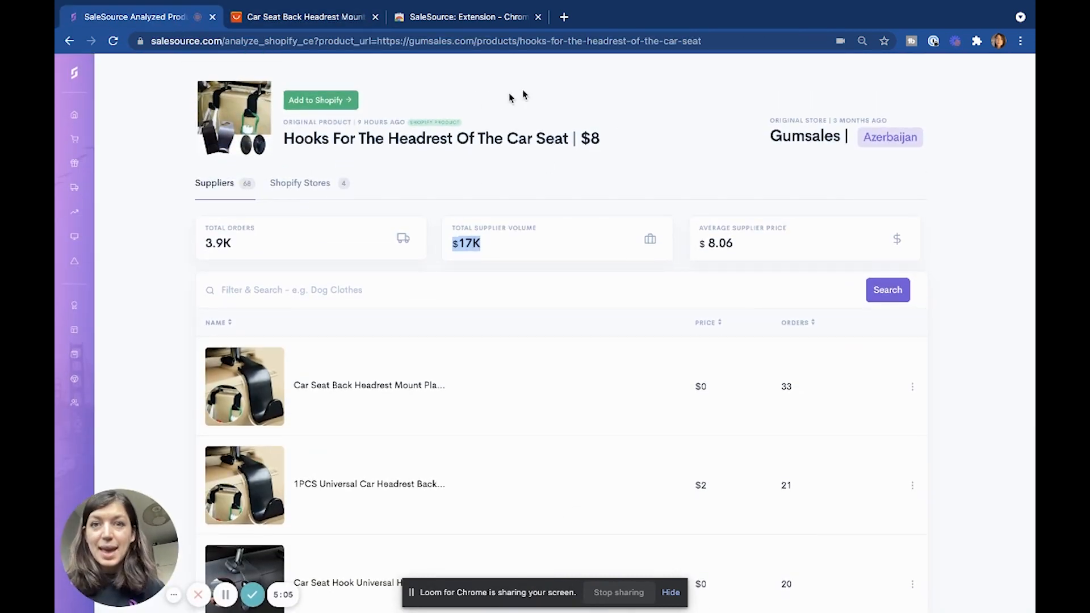
pyautogui.click(304, 17)
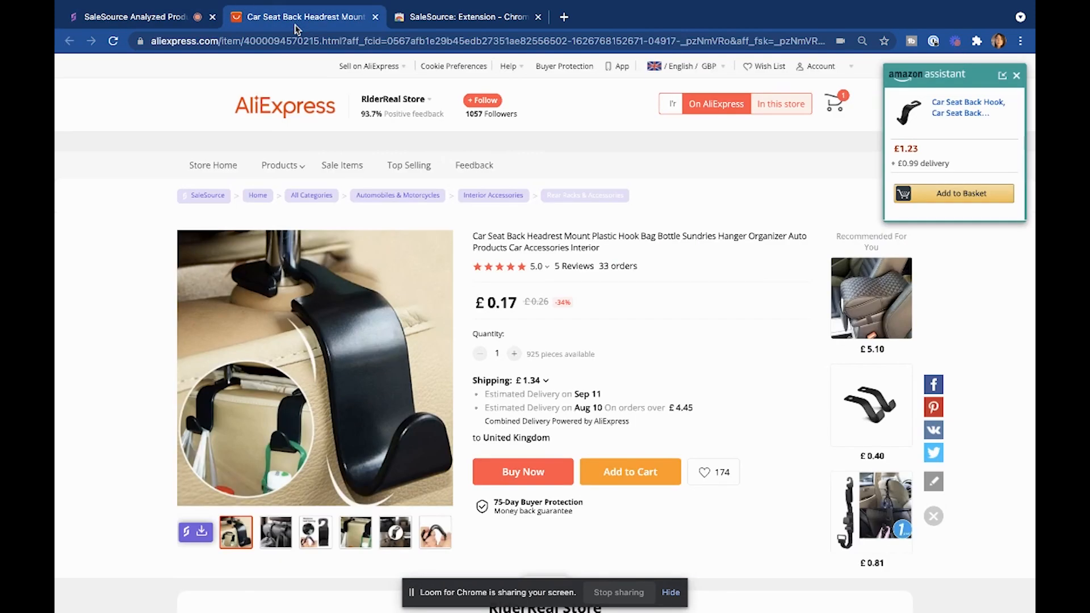
pyautogui.scroll(-3)
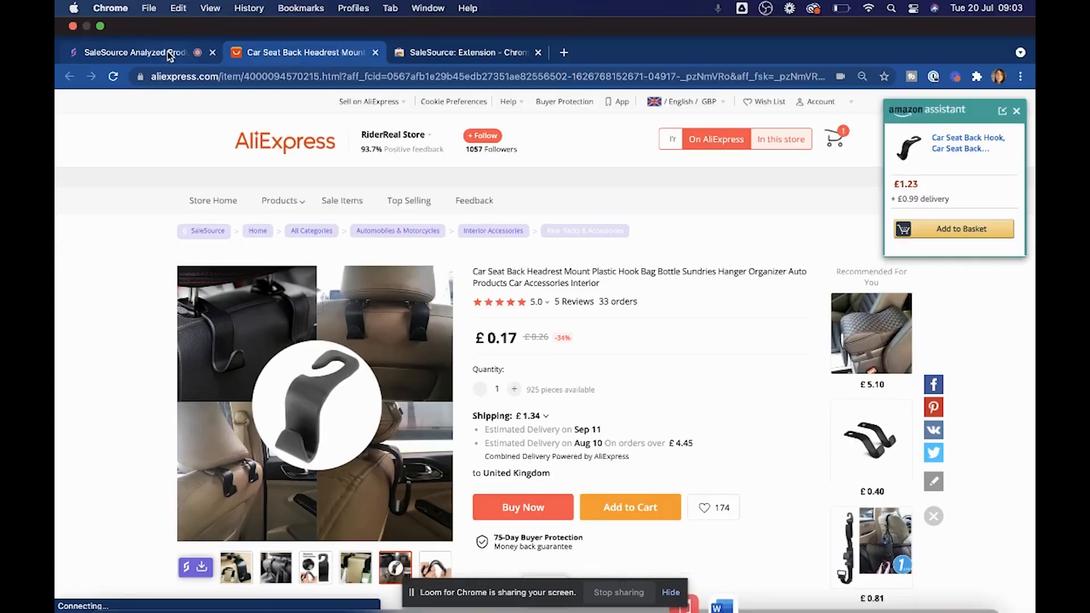
pyautogui.click(132, 52)
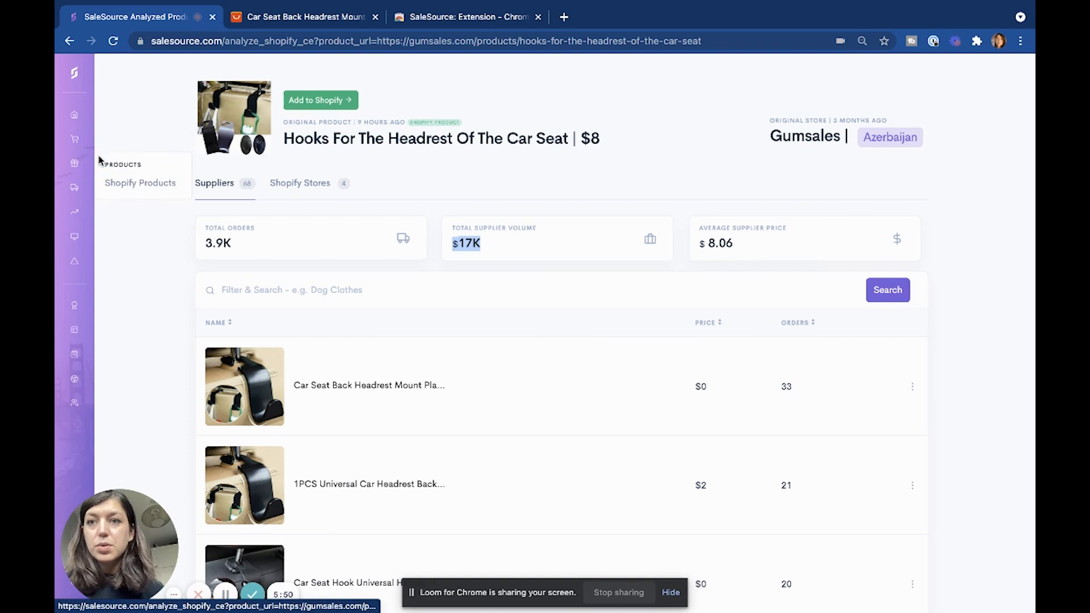
# Search Shopify Products for 'dog clothes' and sort results by best sellers, high to low.
pyautogui.click(139, 183)
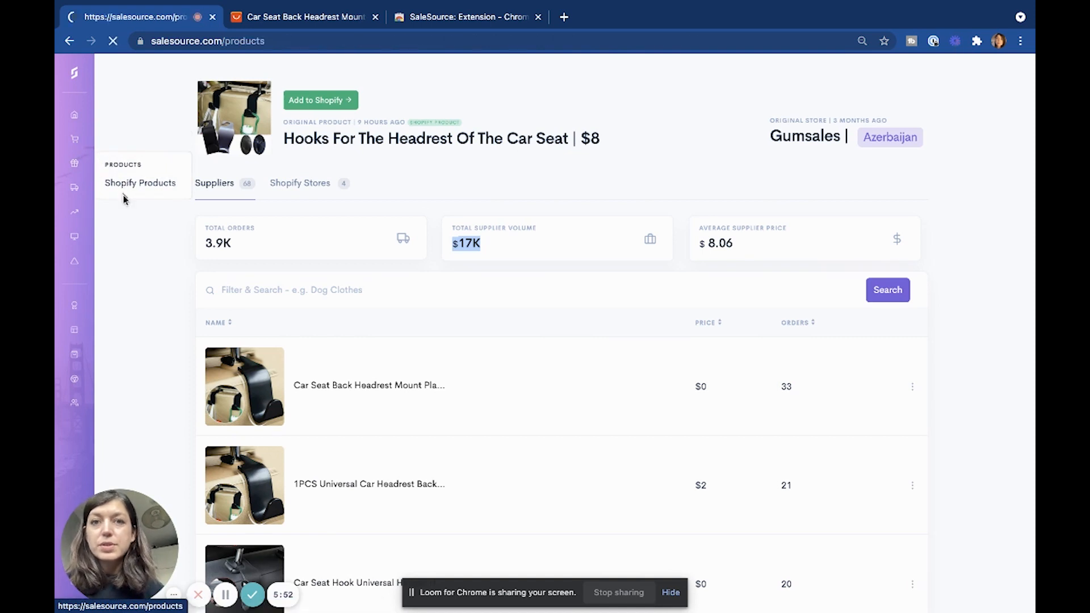
pyautogui.click(140, 182)
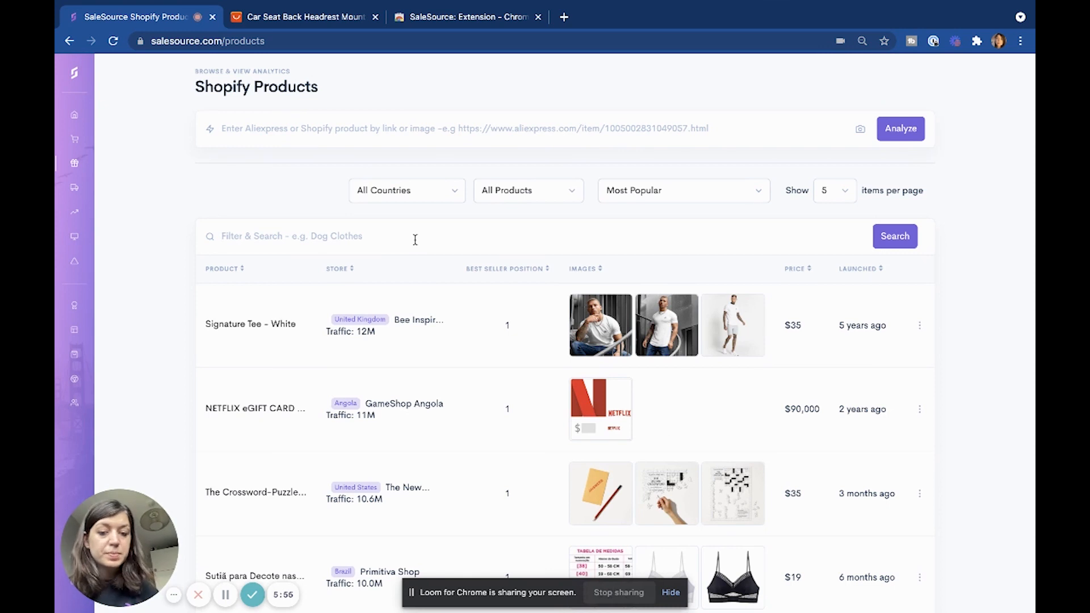
pyautogui.write('dog clothes')
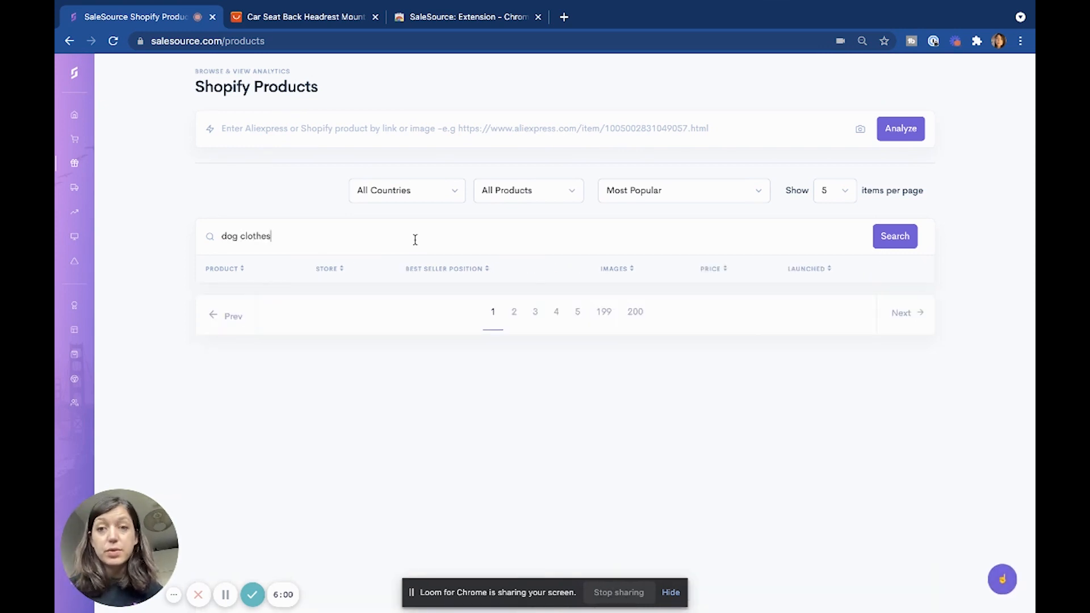
pyautogui.click(894, 236)
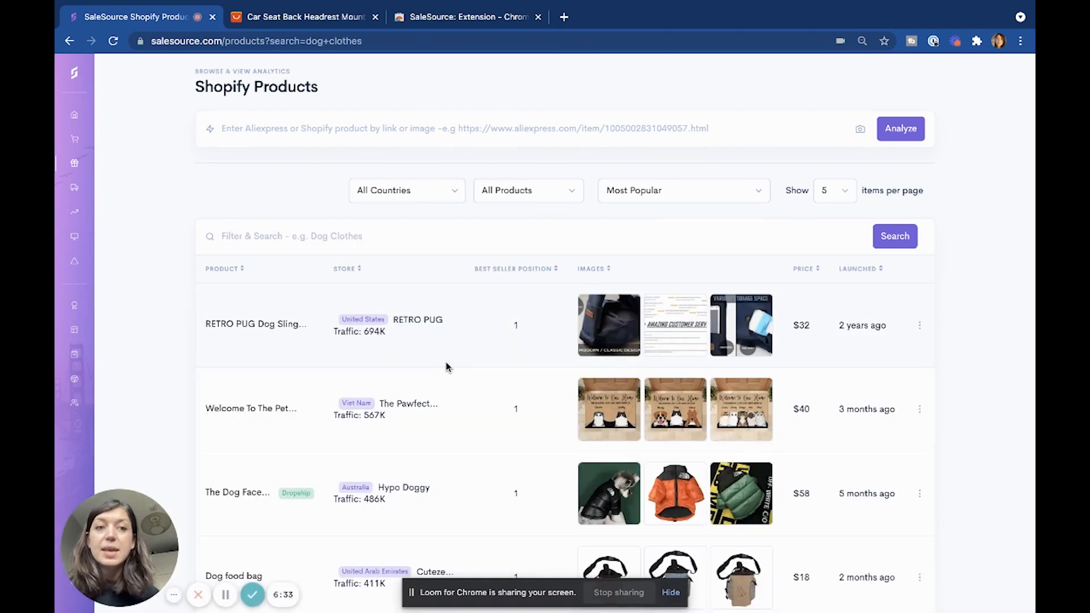
pyautogui.moveTo(427, 358)
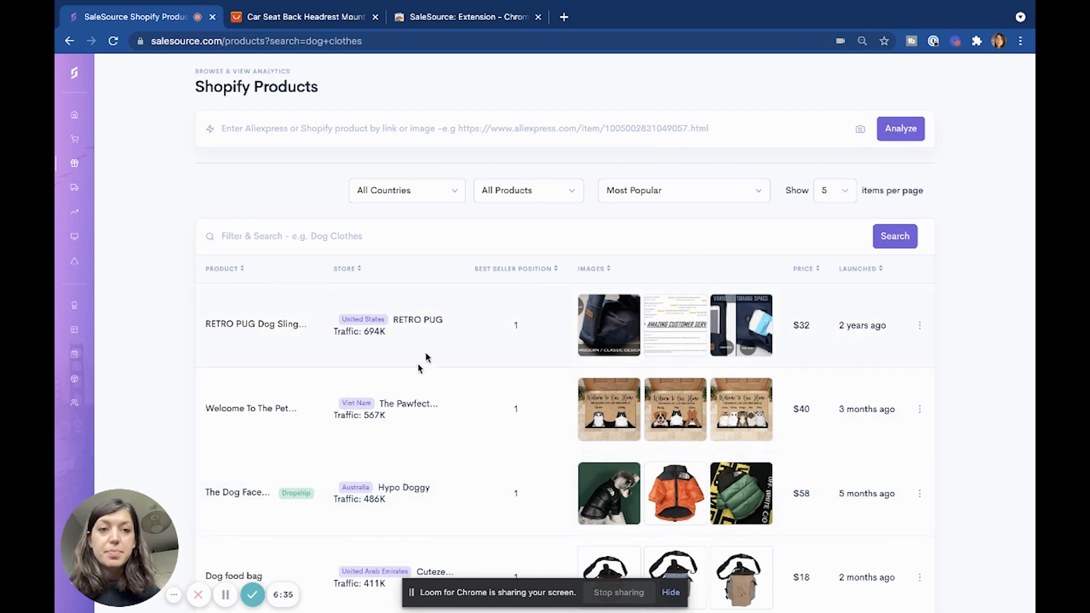
pyautogui.click(681, 189)
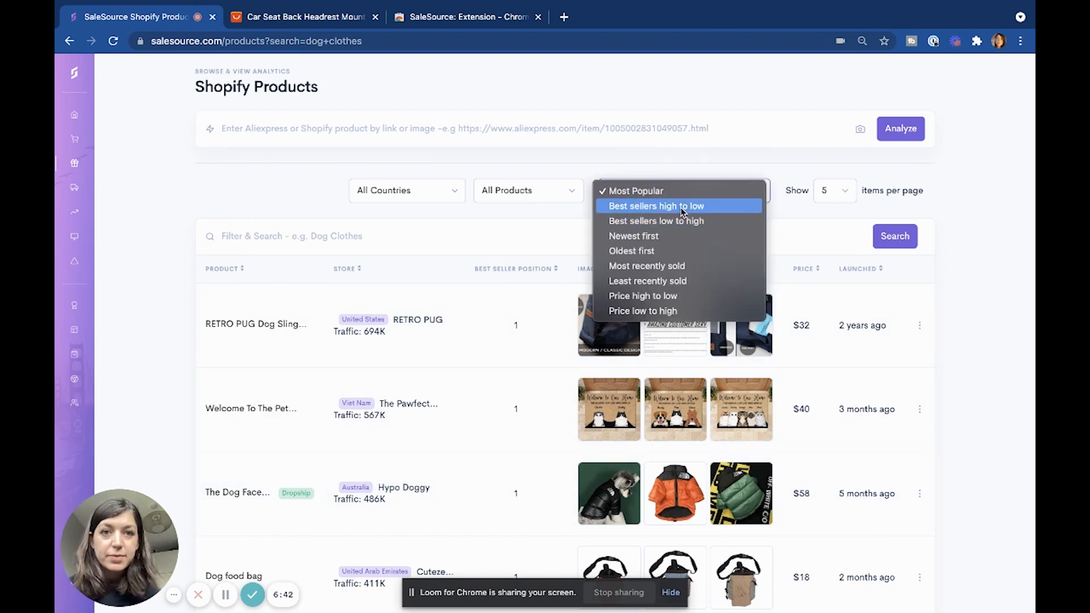
pyautogui.click(654, 206)
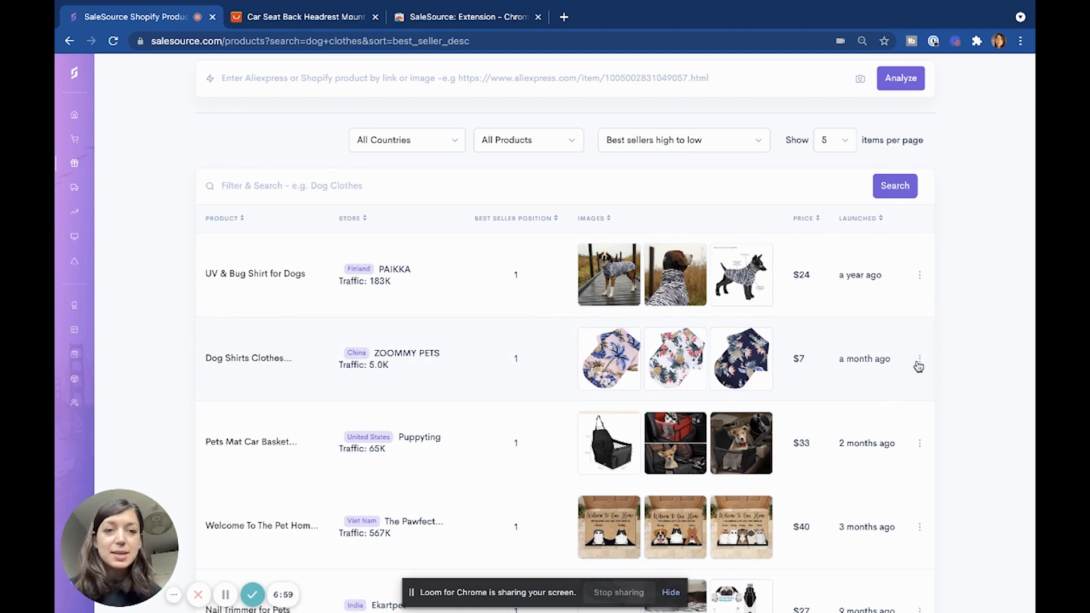
# Open analytics for the Dog Printed Shirts product and scroll its suppliers (4.3K orders, $3.91 average).
pyautogui.click(919, 359)
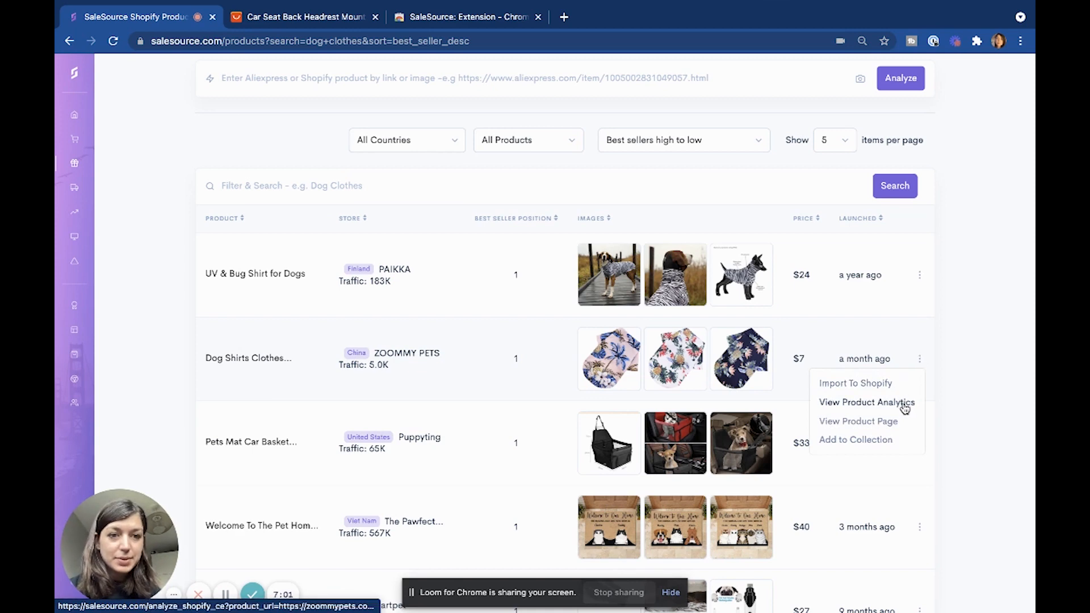
pyautogui.click(866, 402)
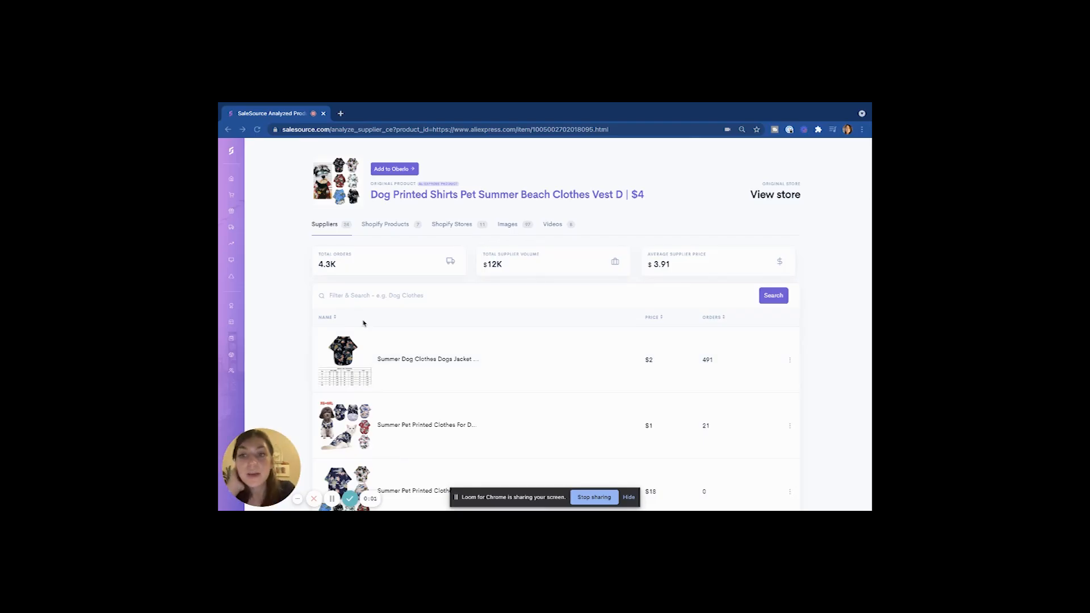
pyautogui.moveTo(527, 295)
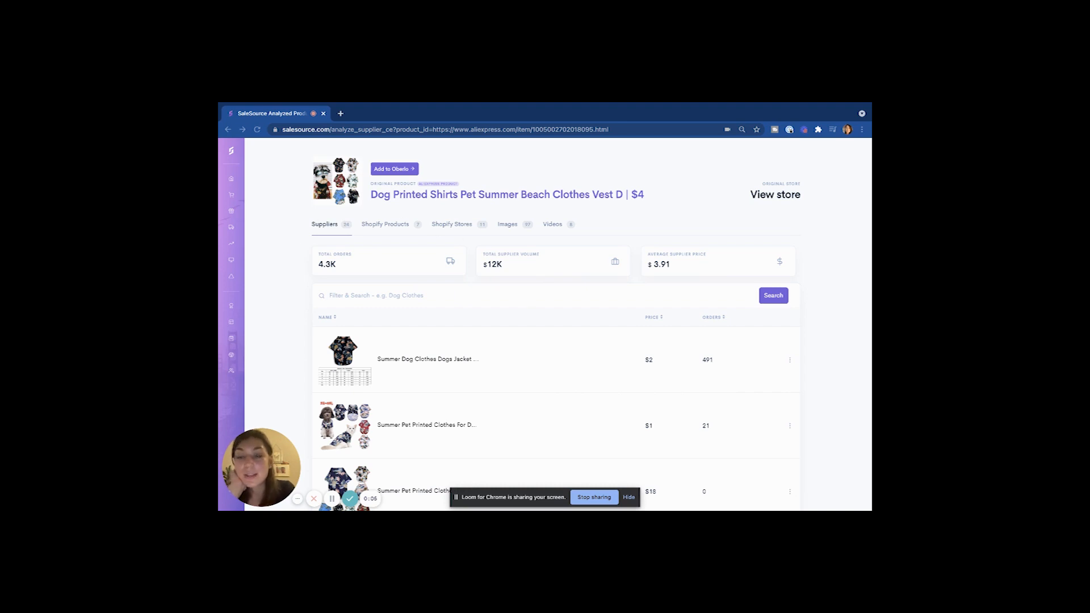
pyautogui.moveTo(601, 276)
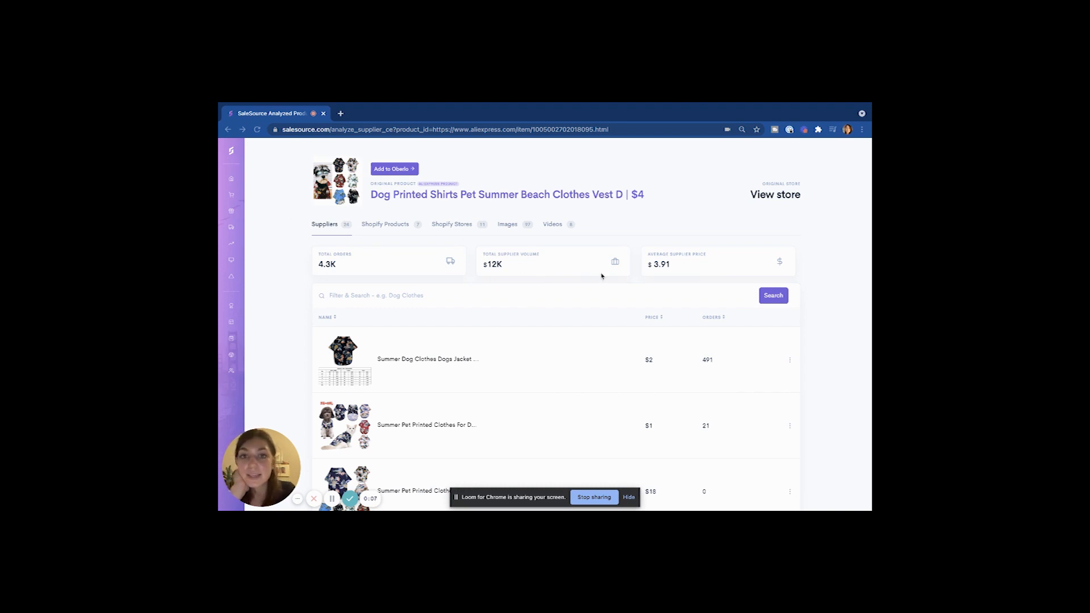
pyautogui.moveTo(689, 248)
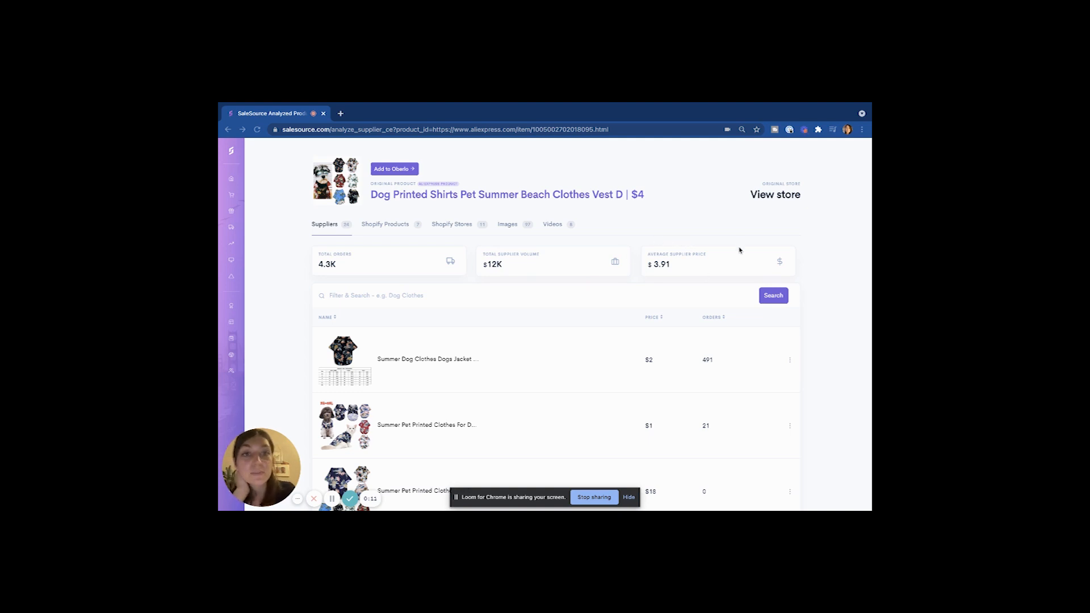
pyautogui.moveTo(687, 252)
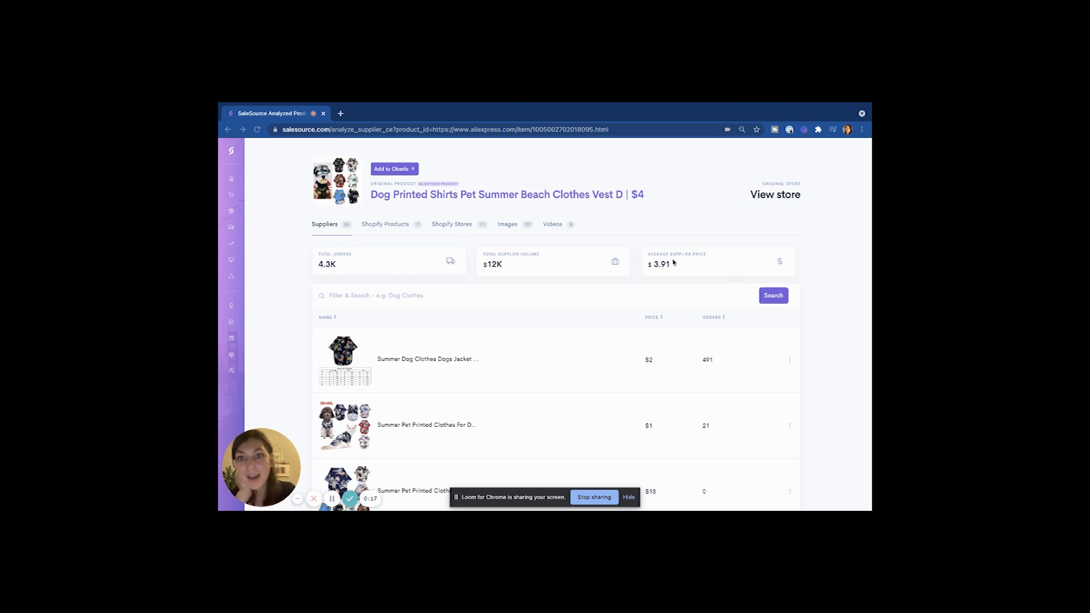
pyautogui.moveTo(461, 203)
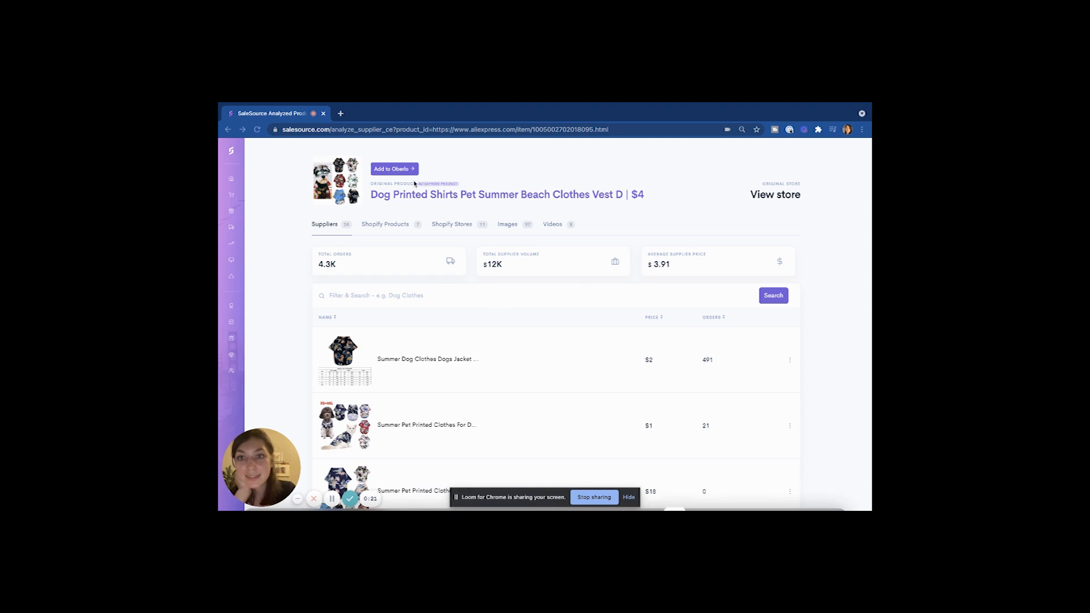
pyautogui.scroll(-3)
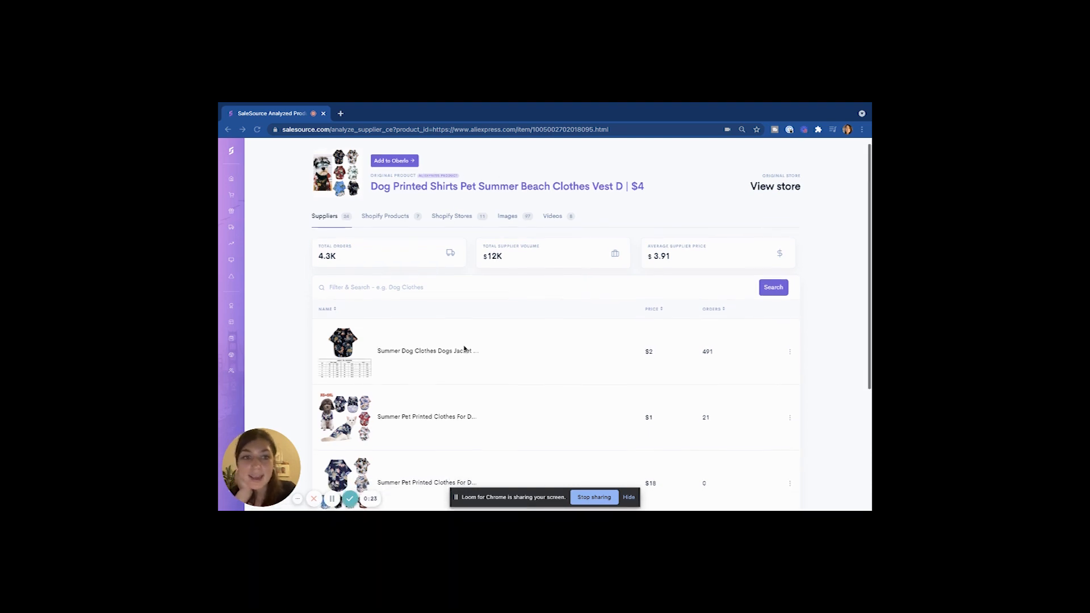
pyautogui.scroll(-3)
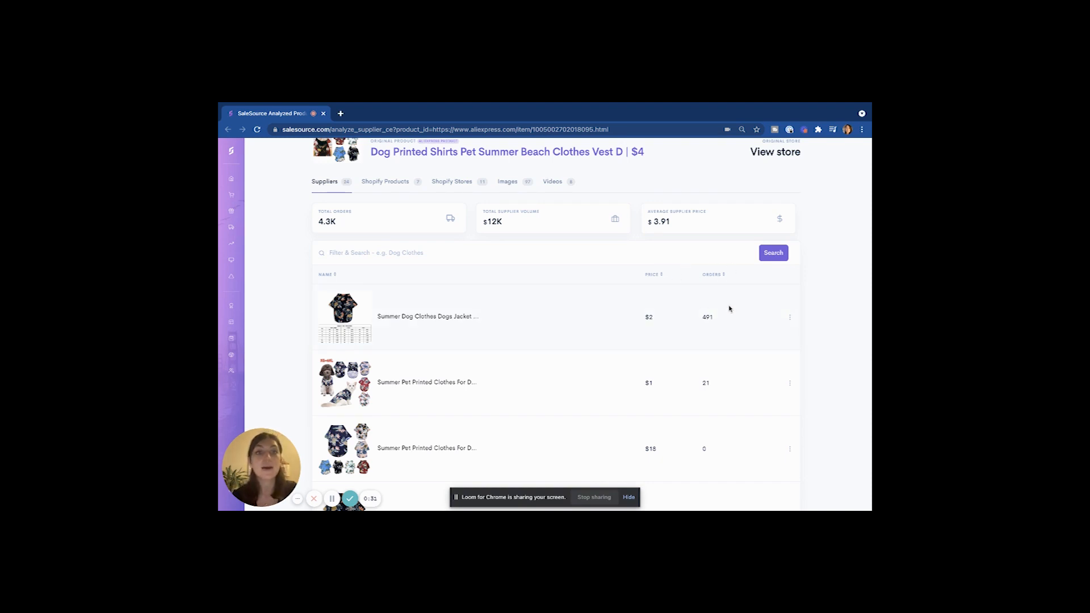
pyautogui.moveTo(576, 278)
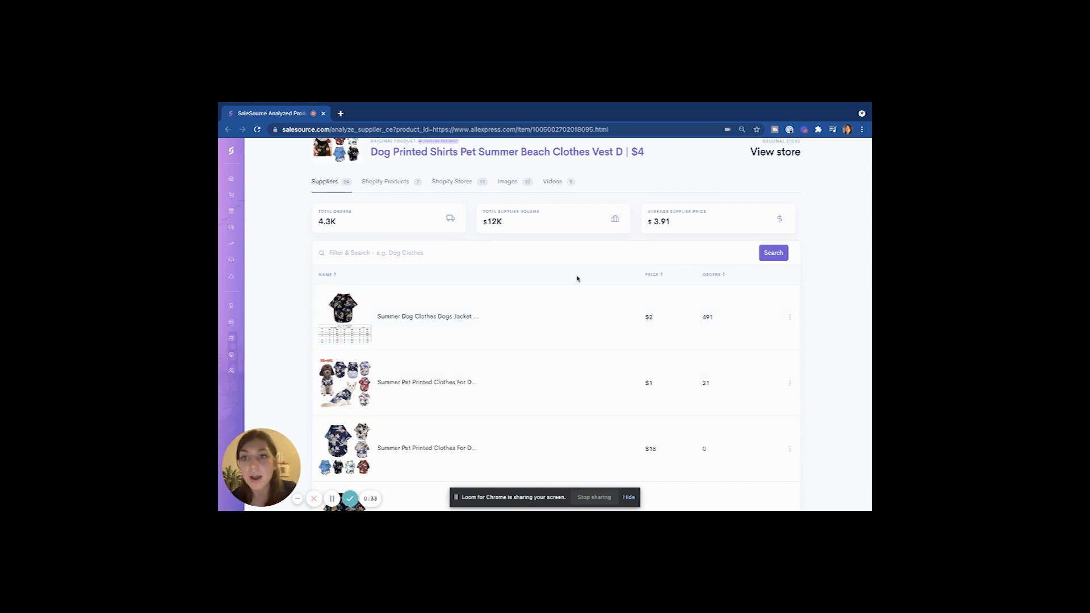
# Browse the dog shirt's Shopify Products, Stores and Images tabs, then scroll the Stores list.
pyautogui.click(385, 182)
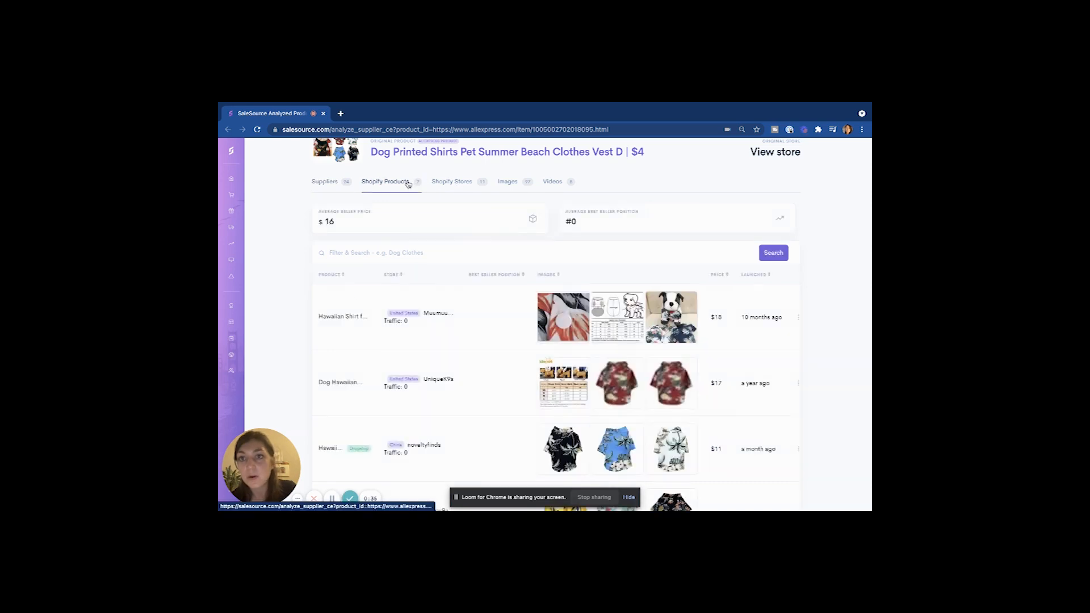
pyautogui.click(451, 182)
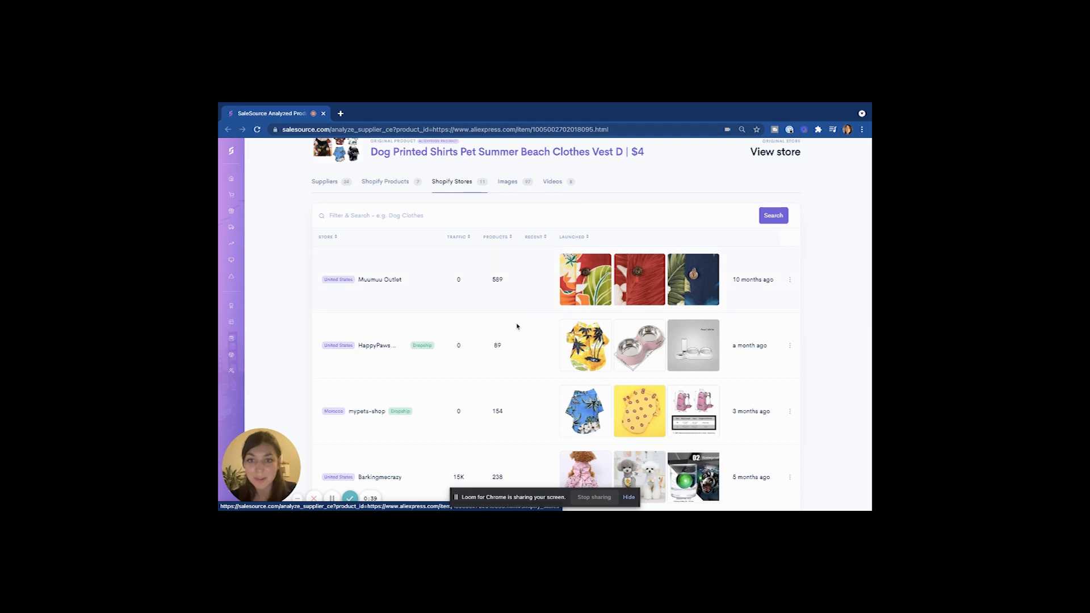
pyautogui.click(507, 182)
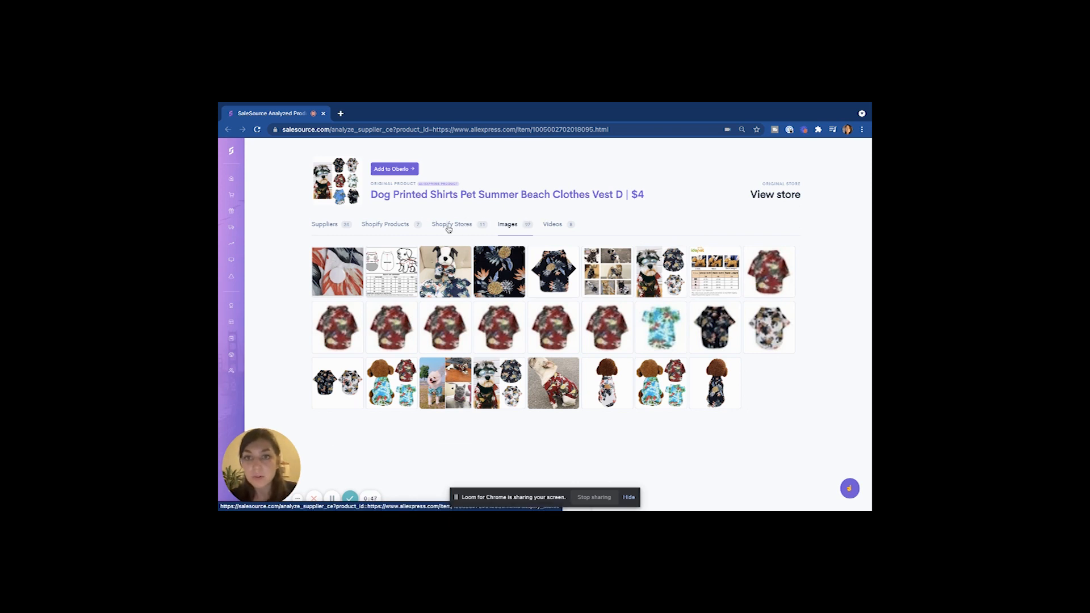
pyautogui.click(452, 224)
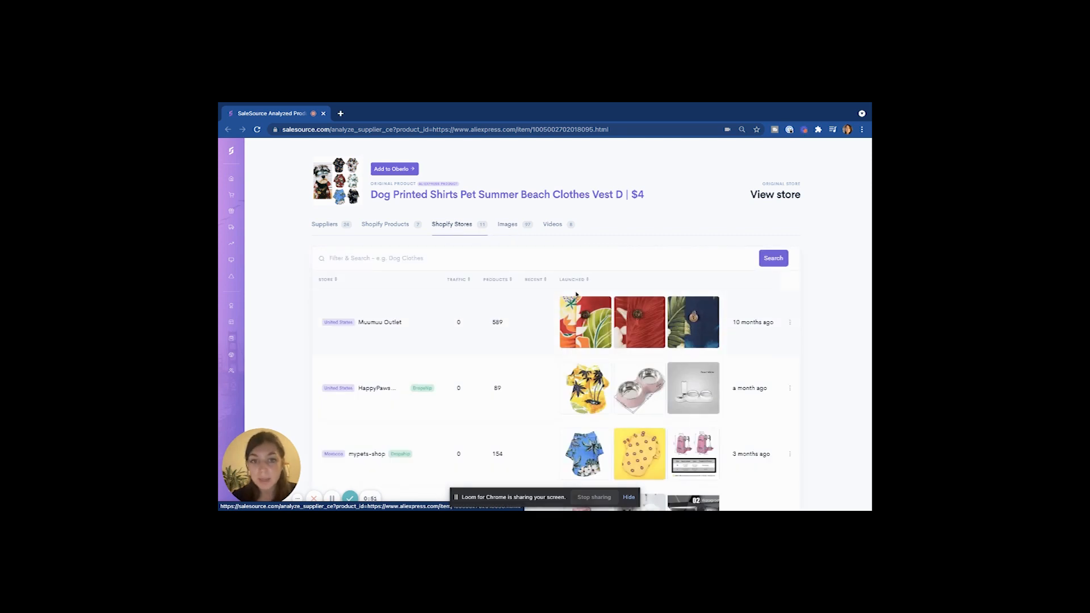
pyautogui.scroll(-3)
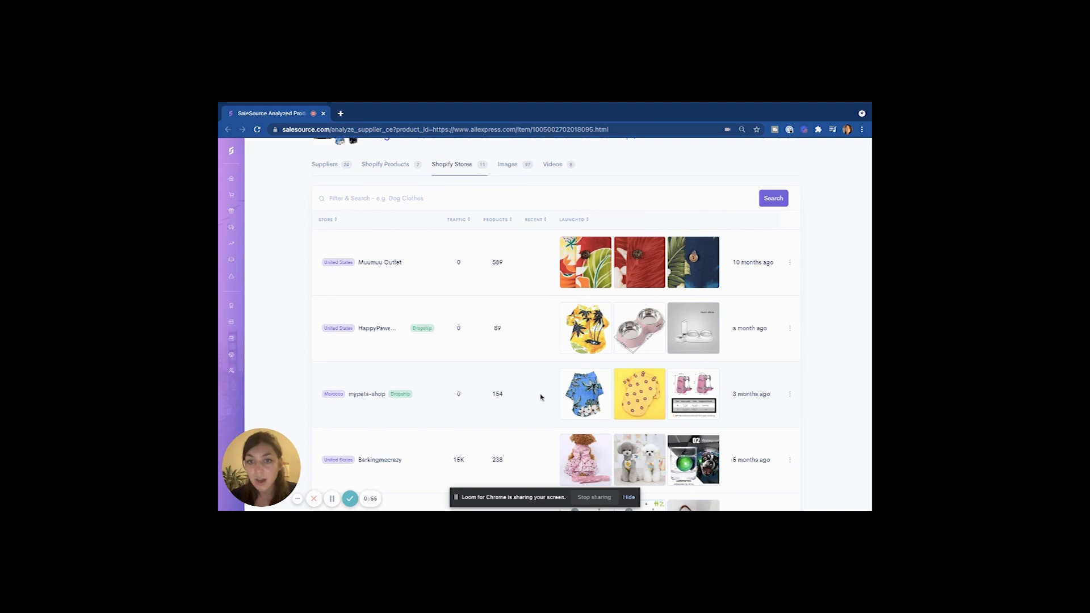
pyautogui.scroll(-3)
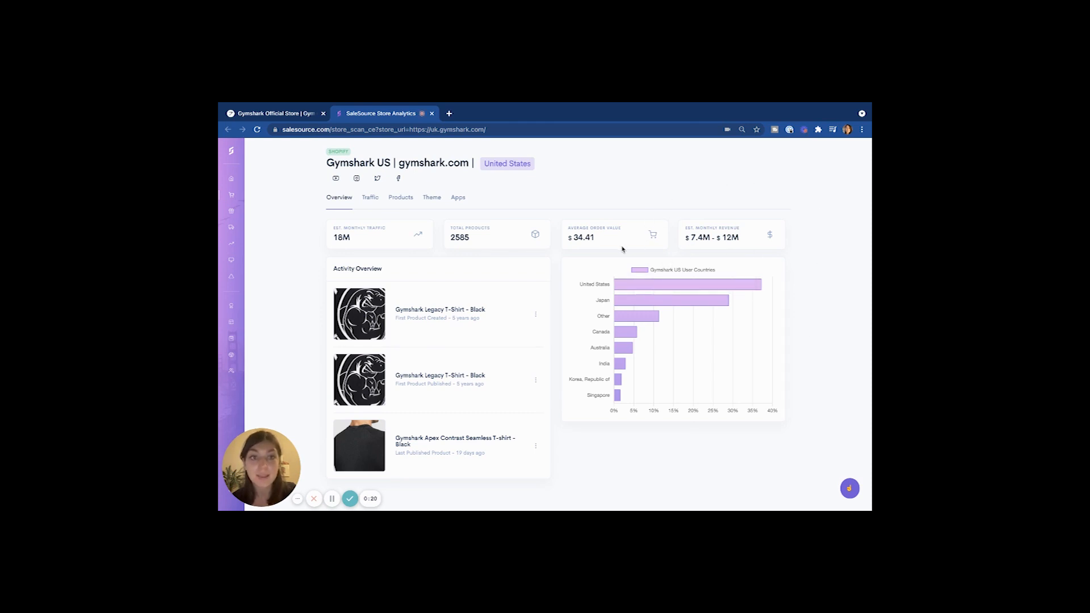
pyautogui.moveTo(654, 373)
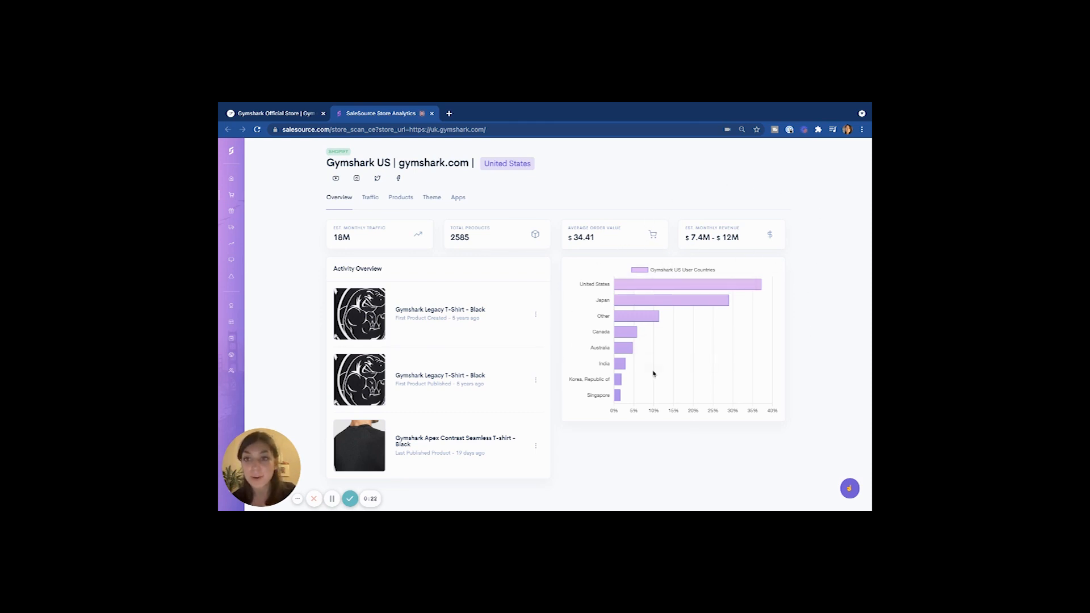
pyautogui.moveTo(433, 223)
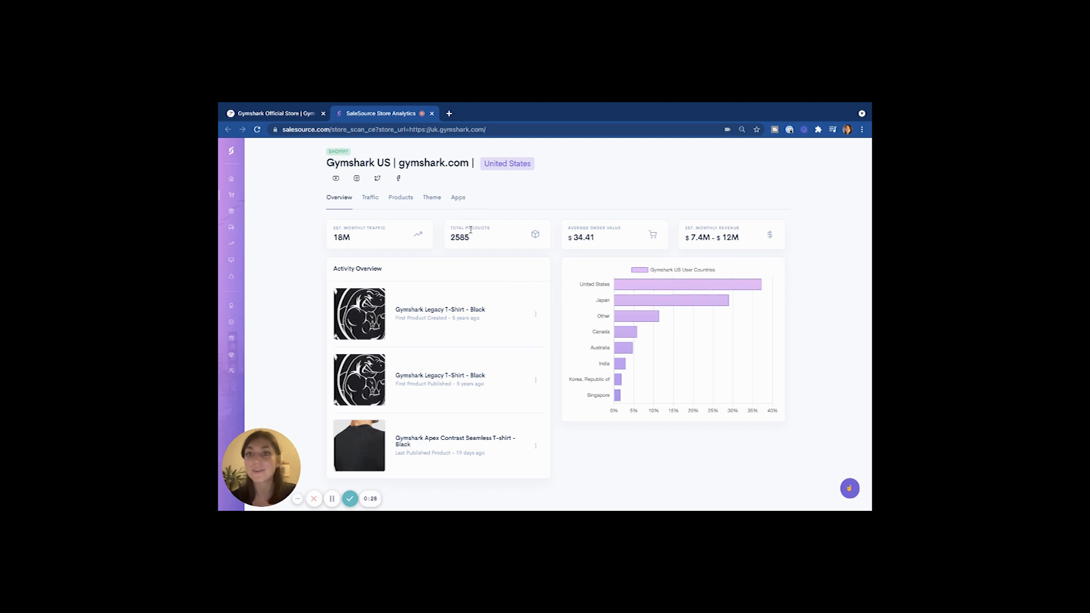
# View the Gymshark US store's monthly traffic history, then its best sellers and recent products.
pyautogui.click(369, 198)
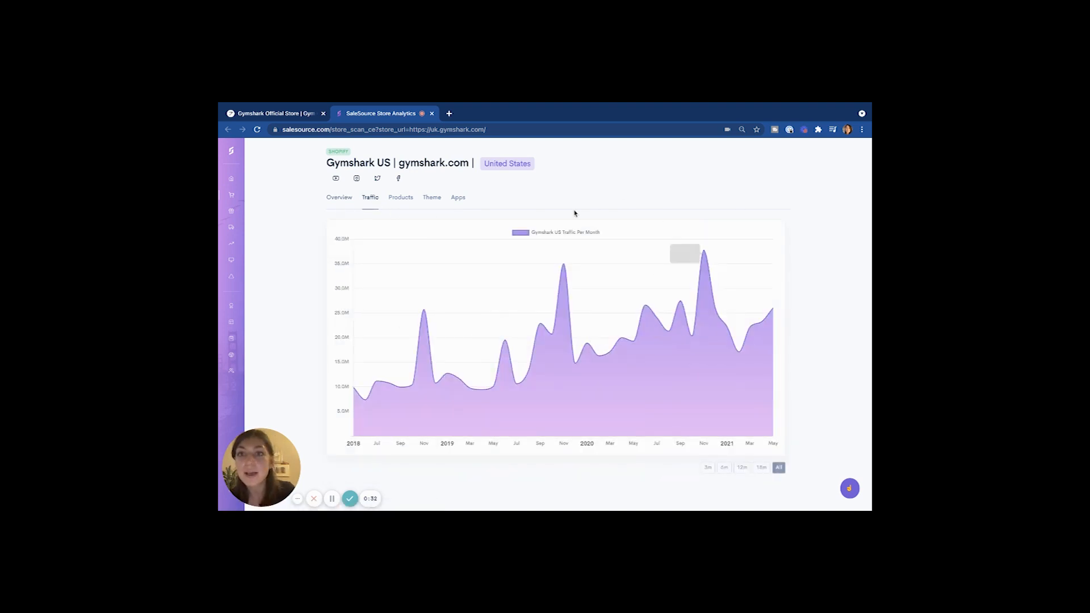
pyautogui.click(400, 197)
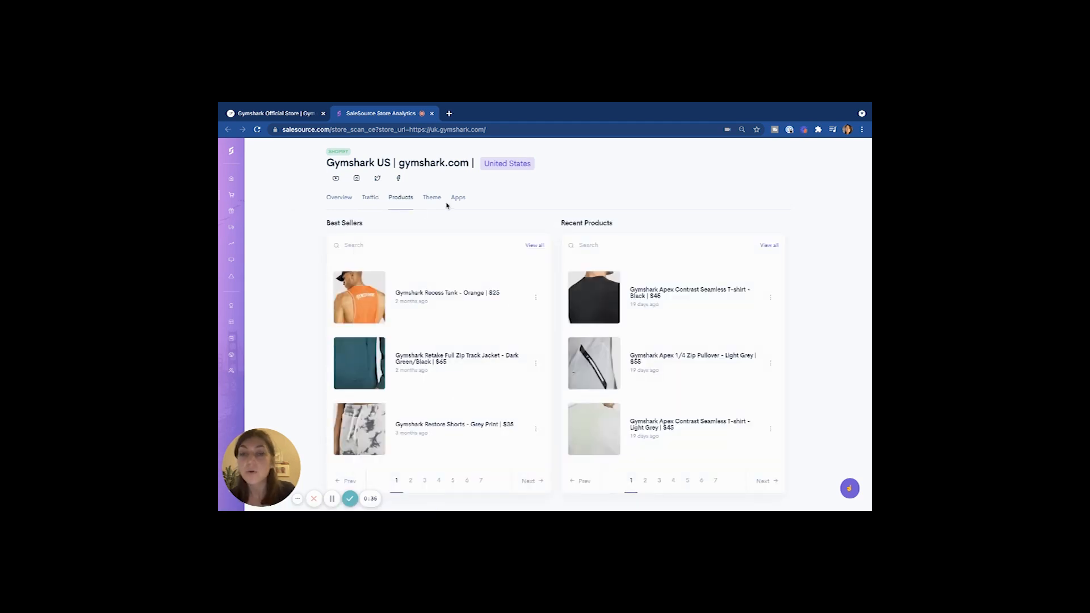
pyautogui.click(458, 197)
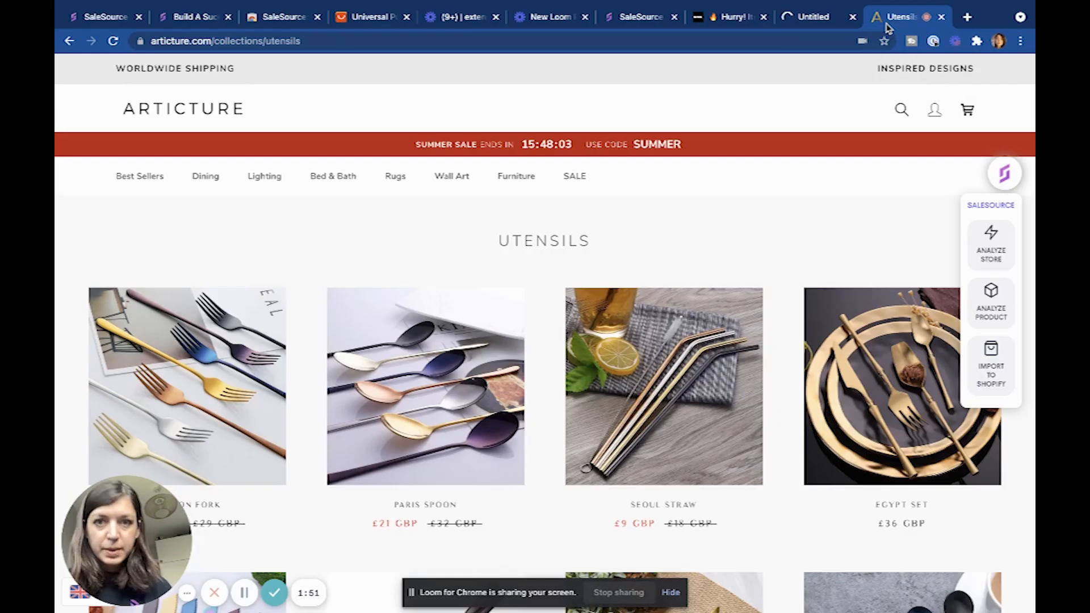
pyautogui.moveTo(239, 379)
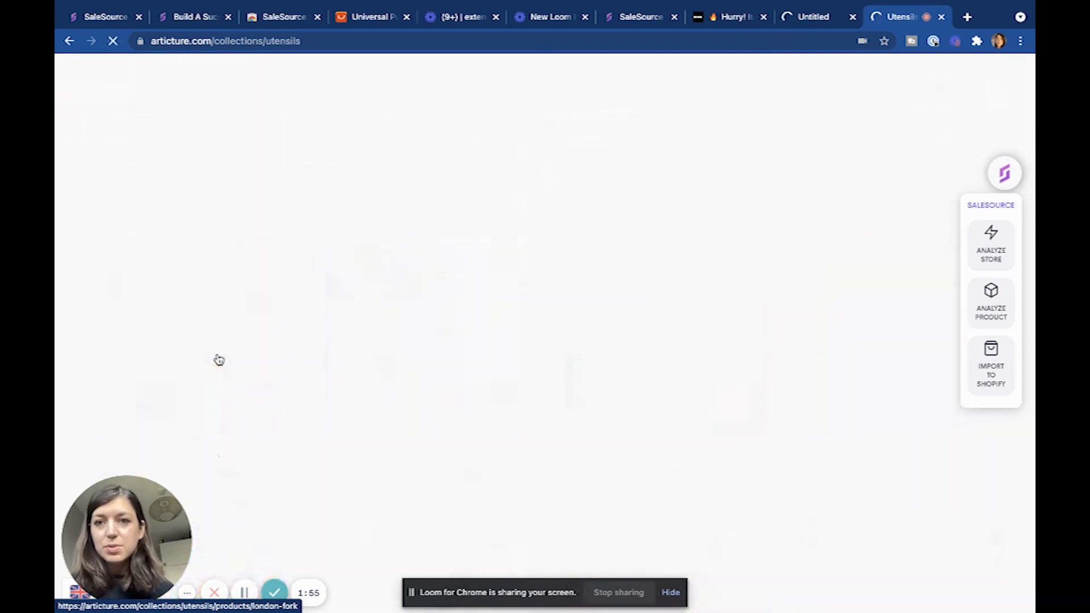
# Analyze Articture's $28 London Fork, showing 62 suppliers and 1.8K total orders.
pyautogui.click(220, 359)
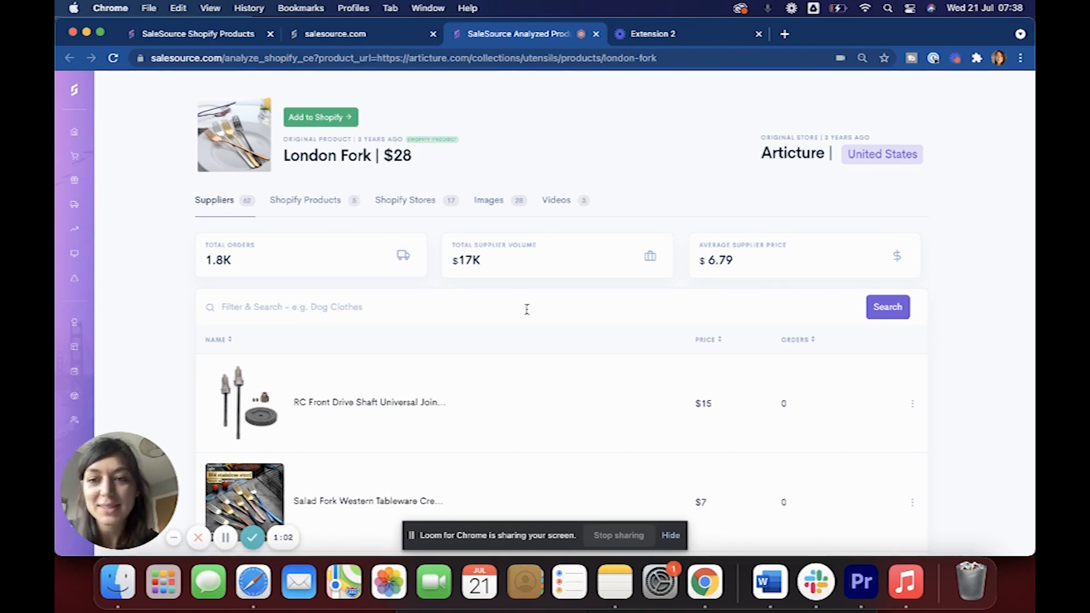
# Sort London Fork's suppliers by orders and open the 546-order gold fork set listing.
pyautogui.scroll(-3)
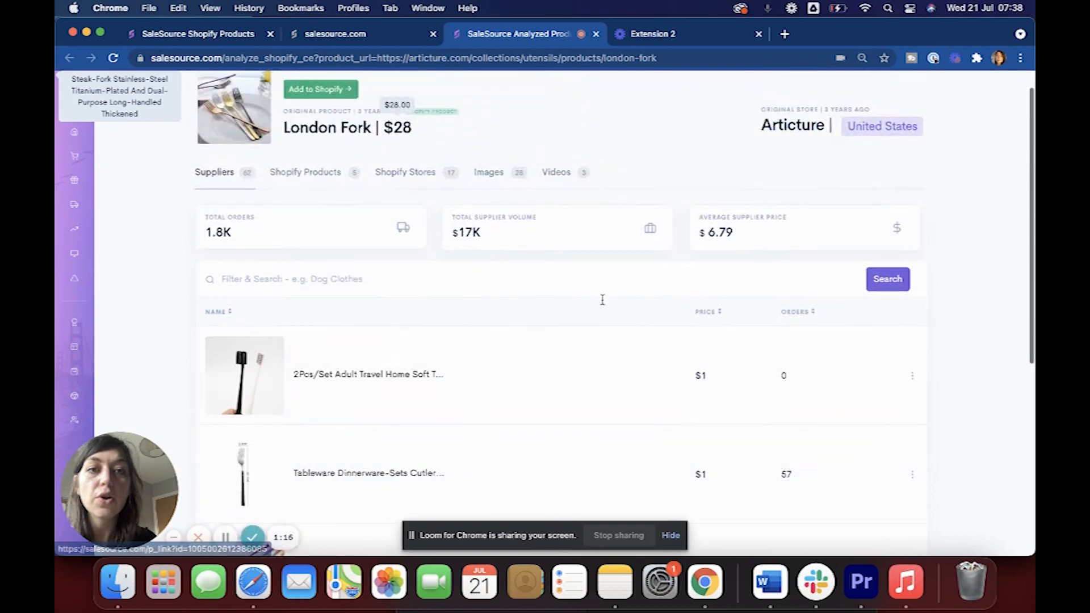
pyautogui.moveTo(821, 312)
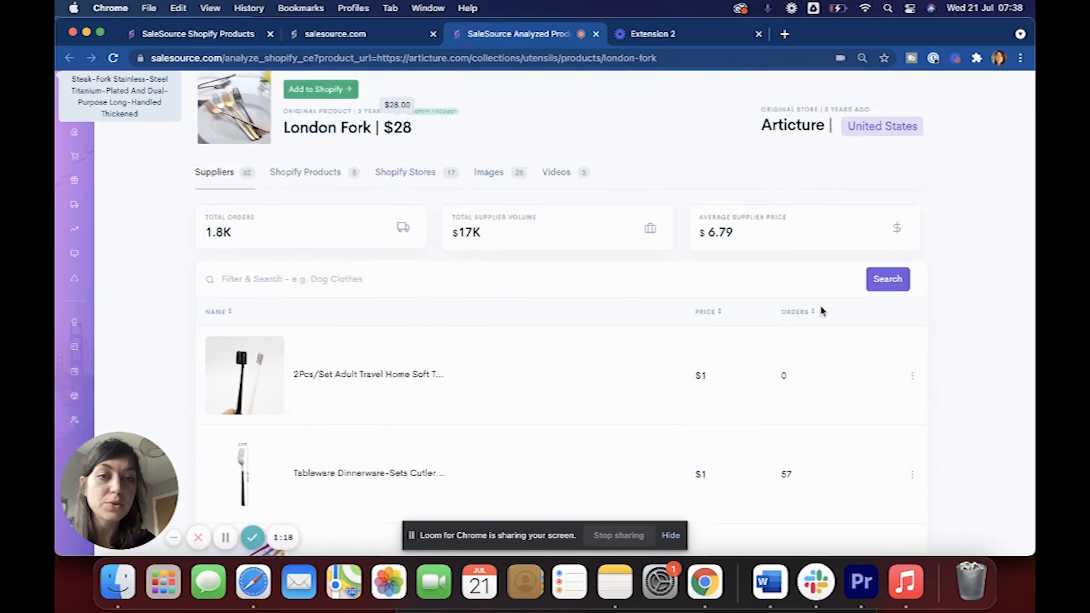
pyautogui.click(795, 312)
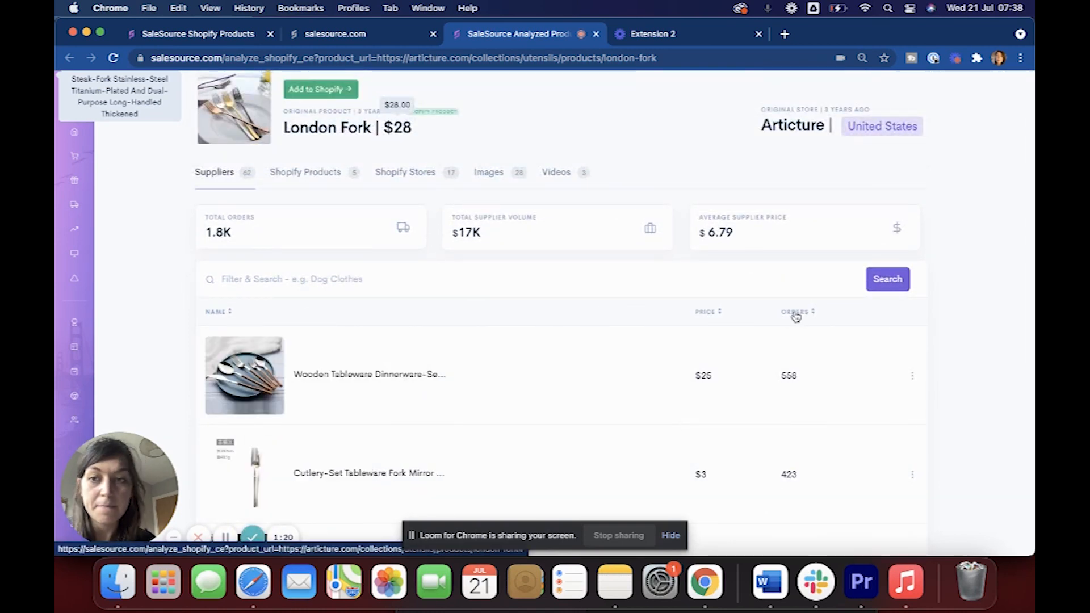
pyautogui.scroll(-3)
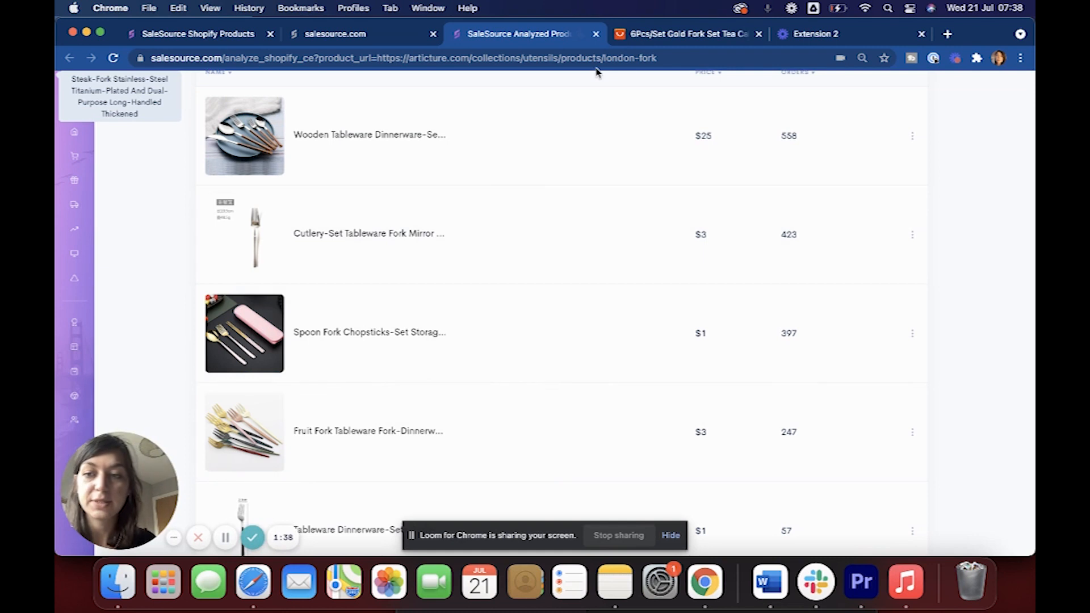
pyautogui.click(684, 33)
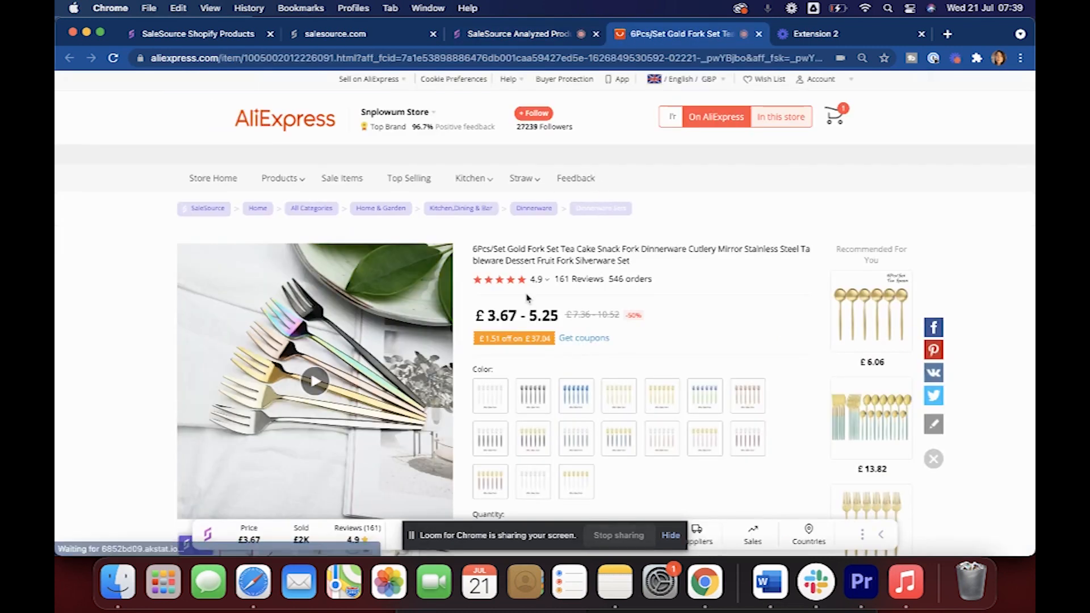
# View another fork set photo and highlight the Aug 04 estimated delivery date.
pyautogui.scroll(-3)
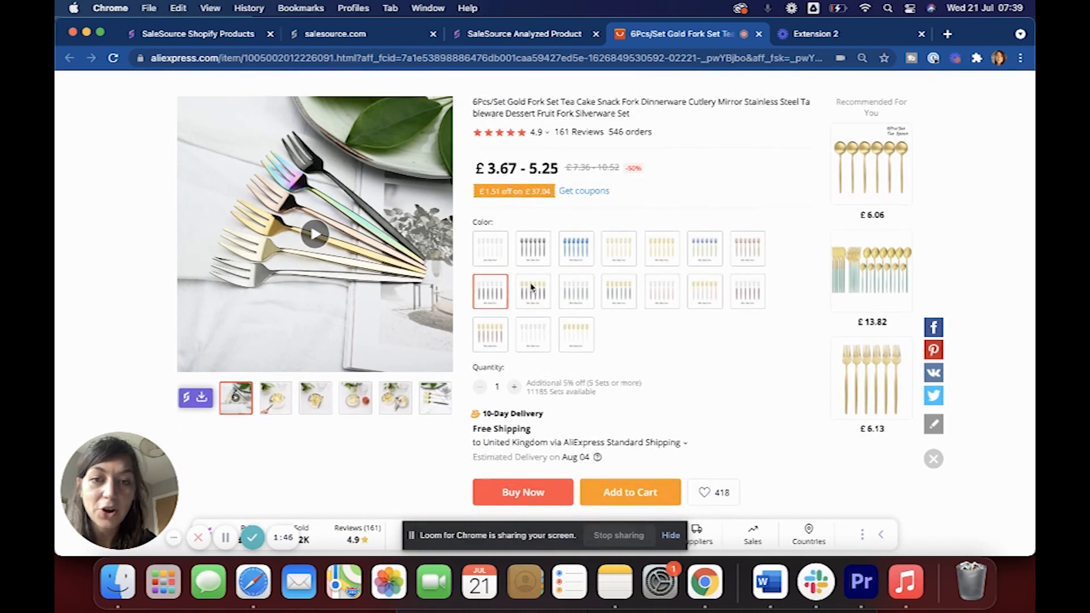
pyautogui.click(395, 398)
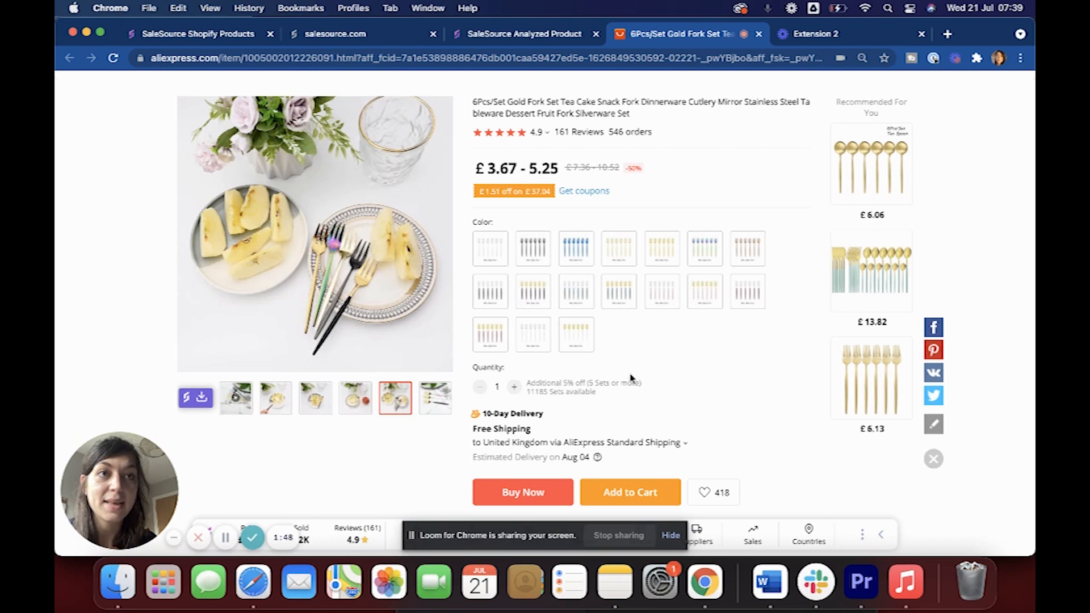
pyautogui.moveTo(544, 456); pyautogui.dragTo(588, 456)
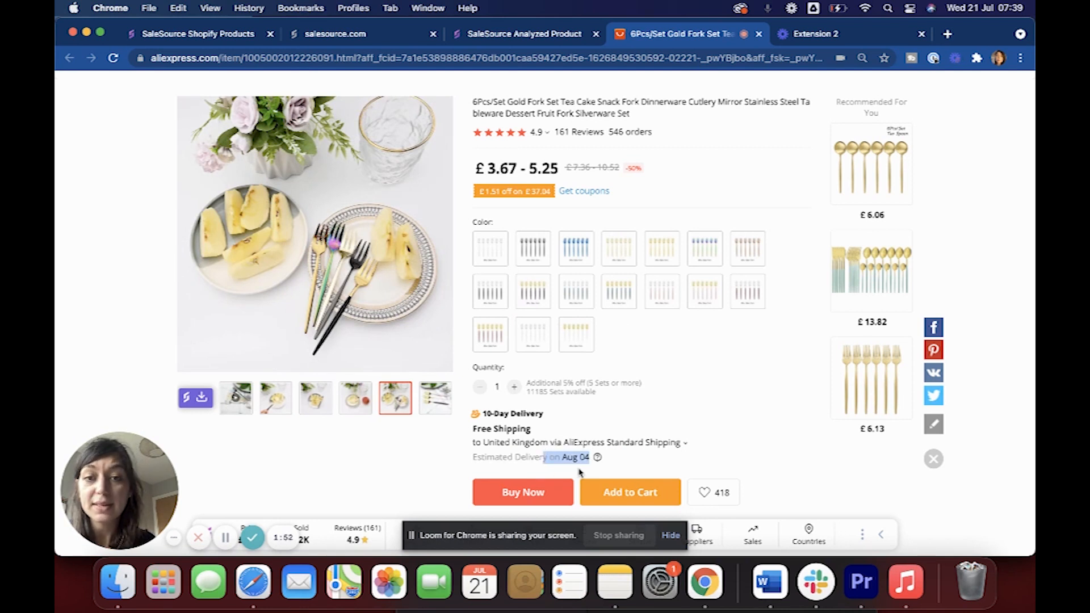
pyautogui.moveTo(756, 422)
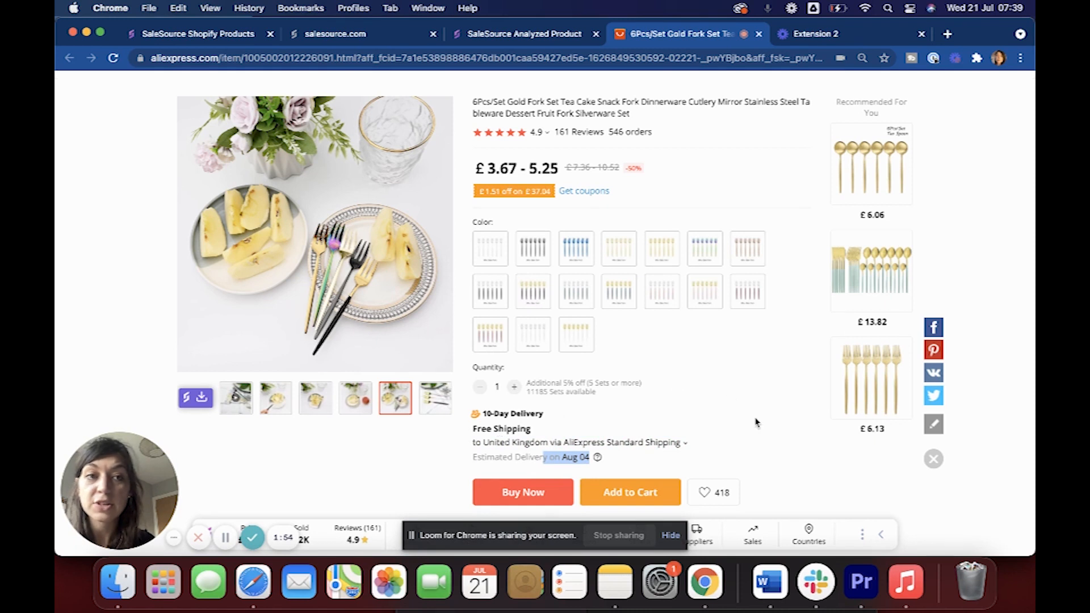
pyautogui.moveTo(343, 456)
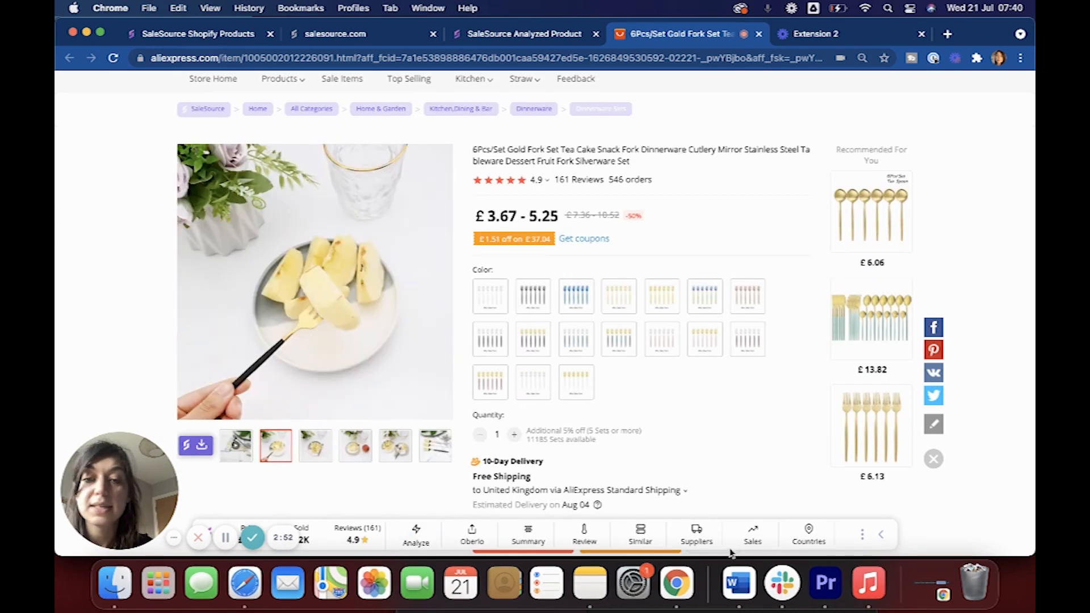
# Check the fork set's buyer countries, seller summary, and review analysis down to buyer pictures.
pyautogui.click(808, 535)
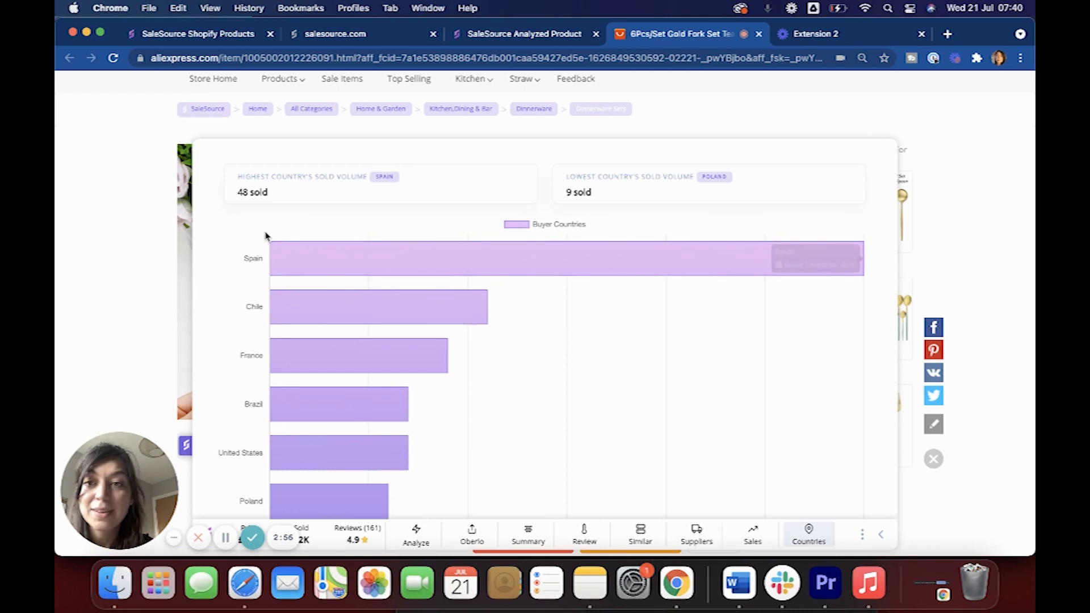
pyautogui.moveTo(421, 382)
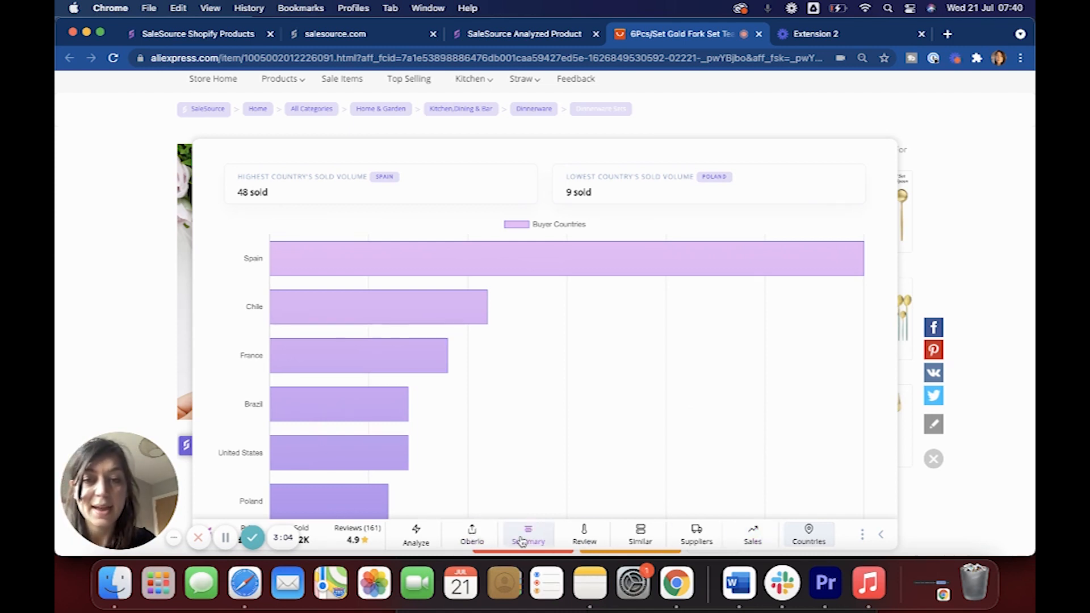
pyautogui.click(528, 535)
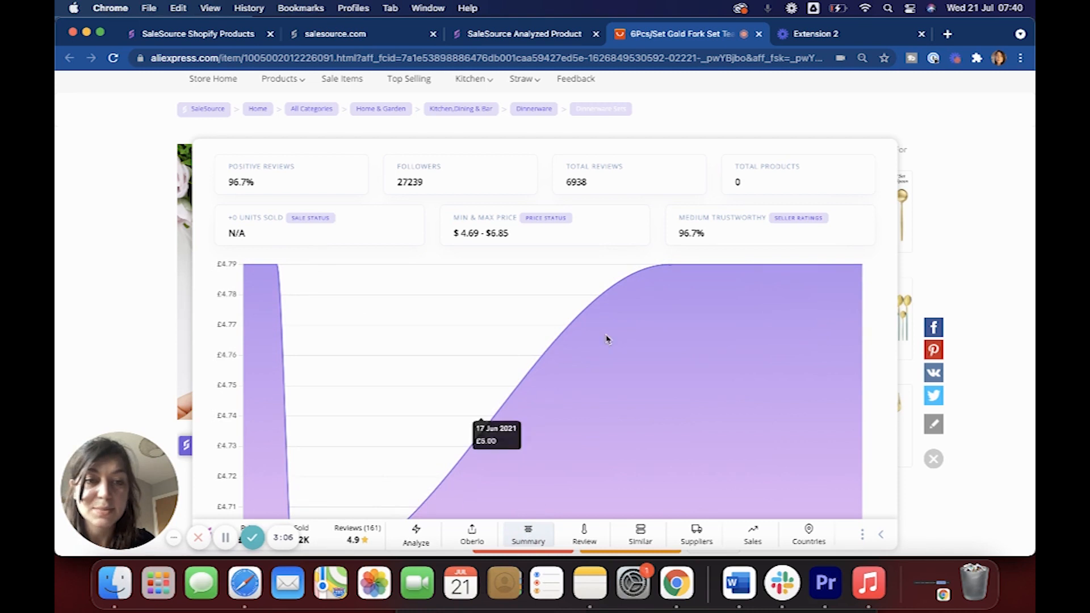
pyautogui.click(585, 535)
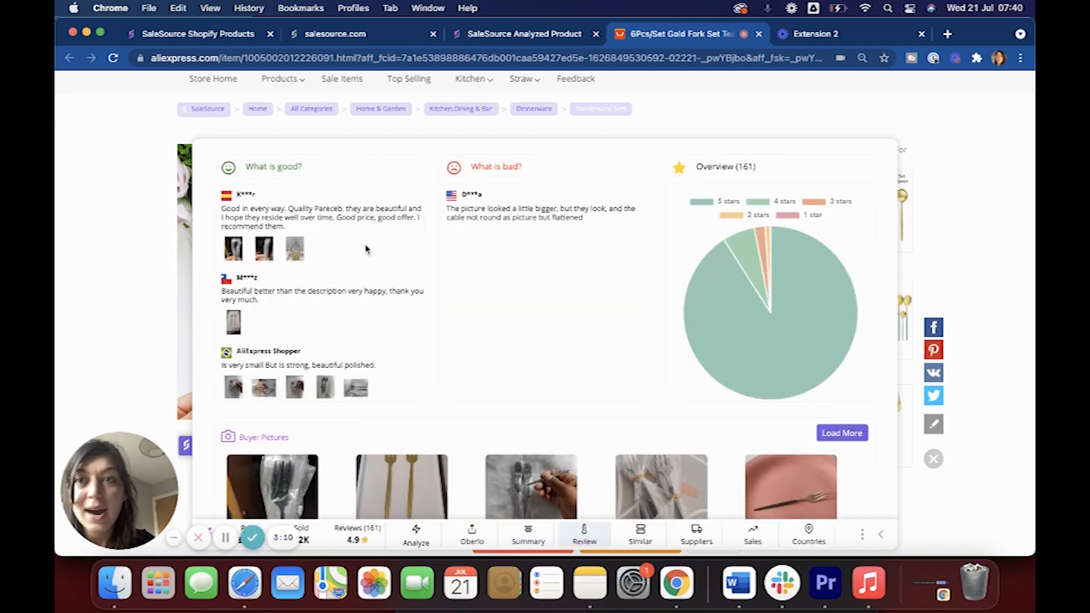
pyautogui.scroll(-3)
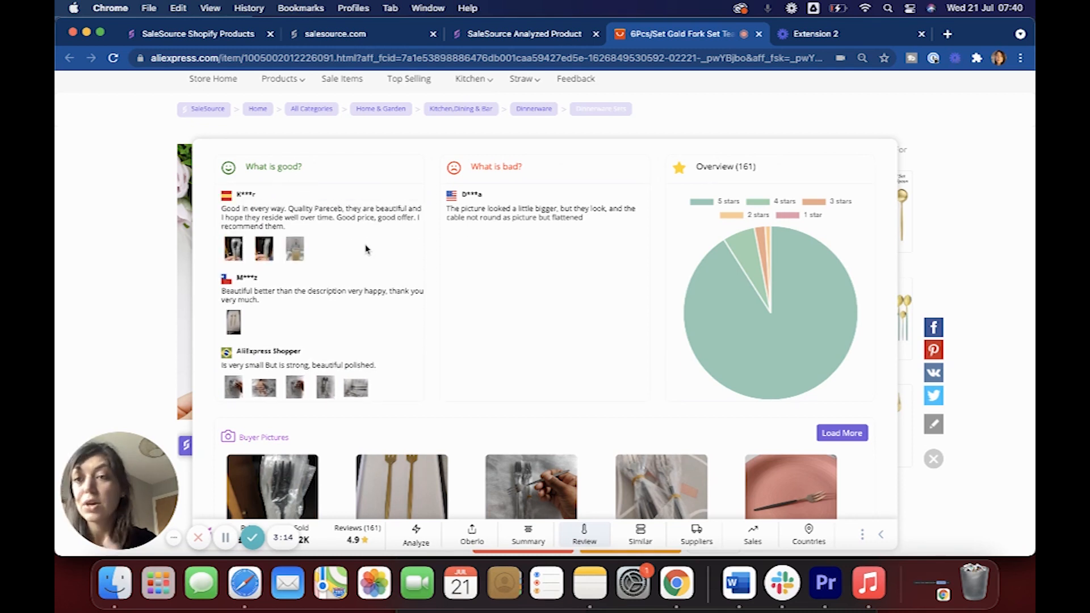
pyautogui.scroll(-3)
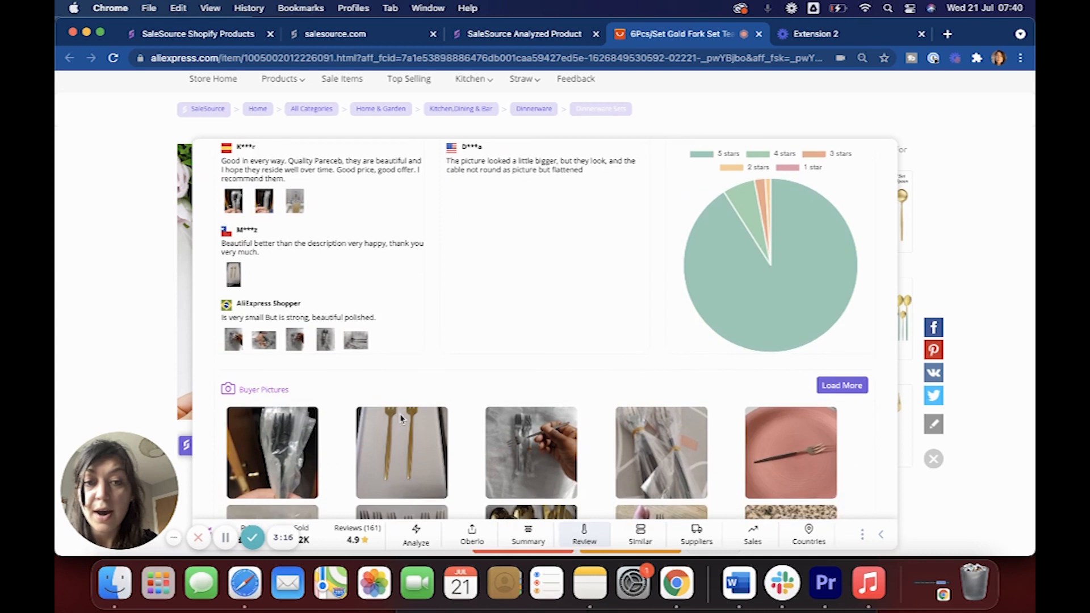
pyautogui.scroll(-3)
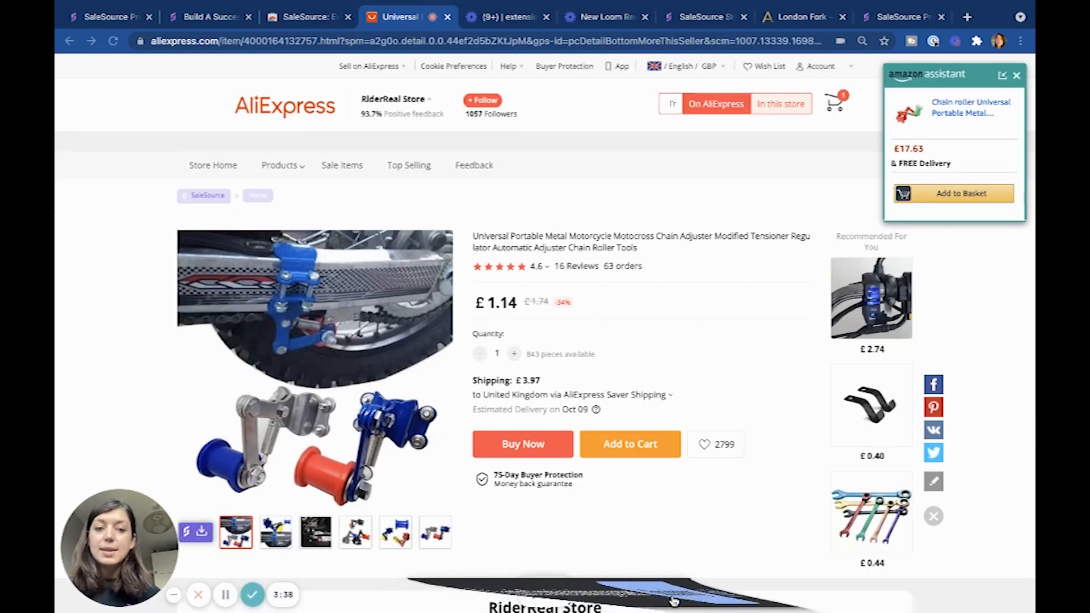
# View the chain adjuster's review analysis, sales data and buyer countries chart, led by Russia at 56%.
pyautogui.scroll(-3)
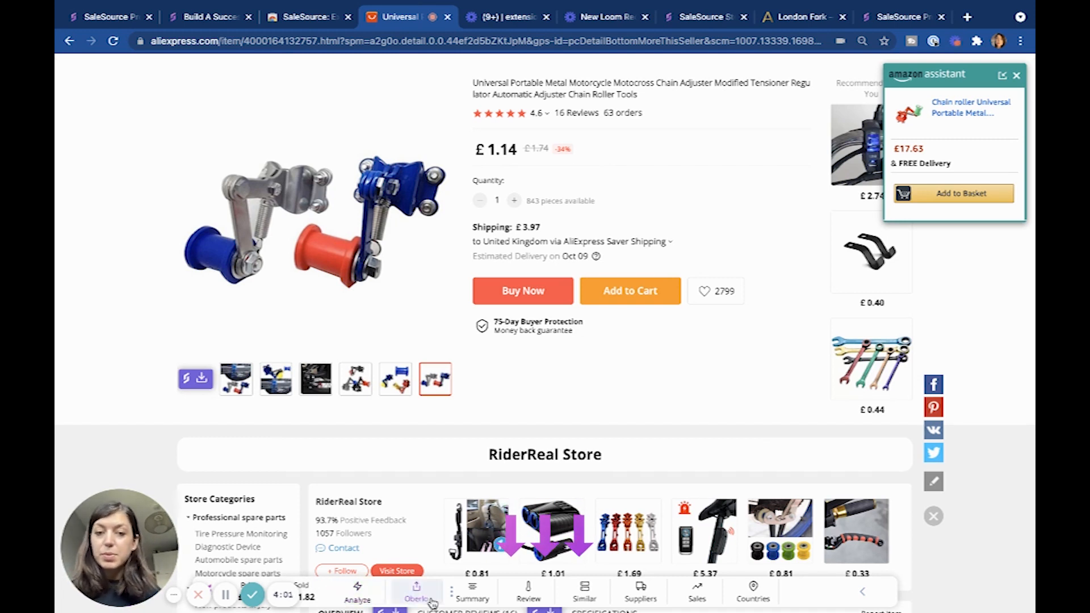
pyautogui.click(472, 591)
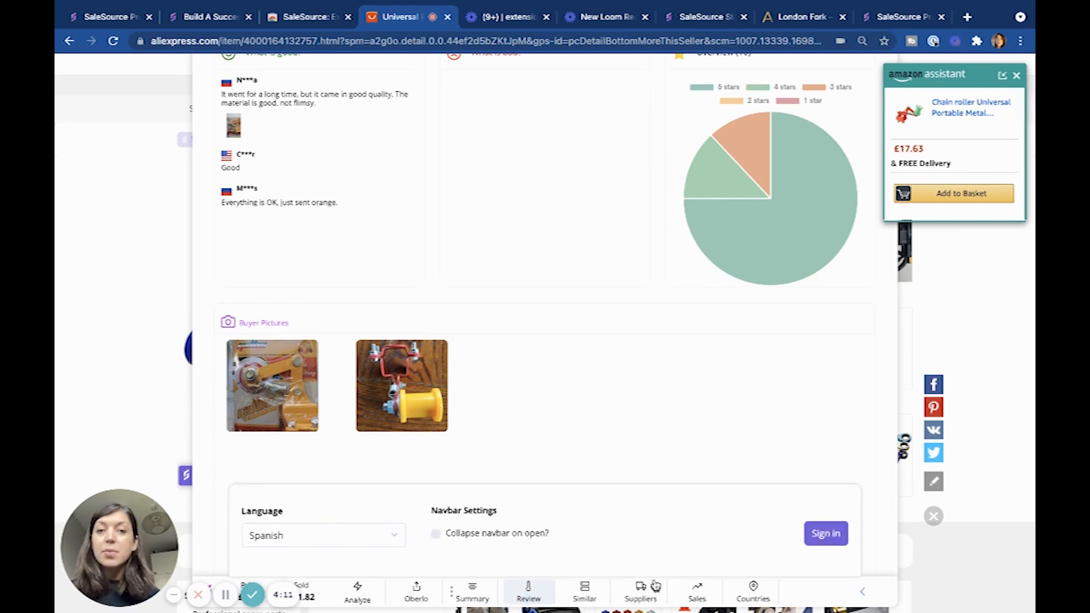
pyautogui.scroll(3)
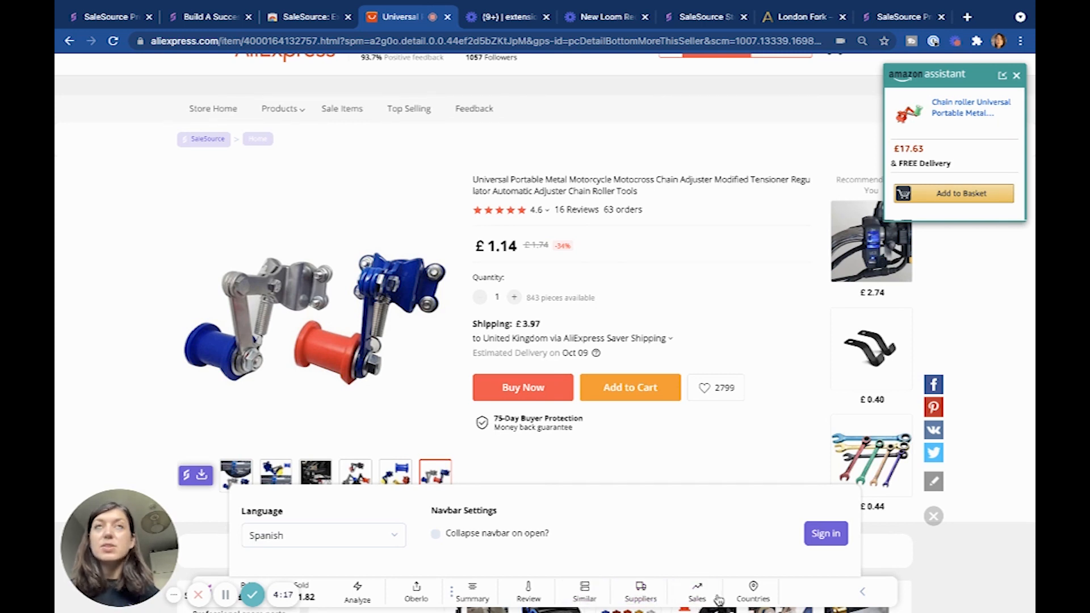
pyautogui.click(696, 592)
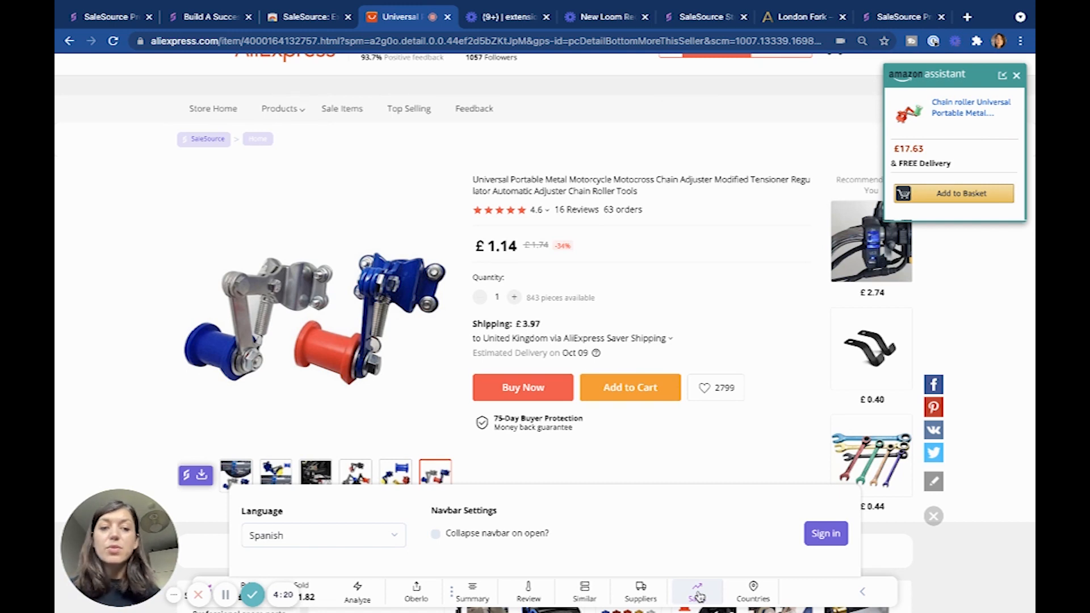
pyautogui.click(753, 591)
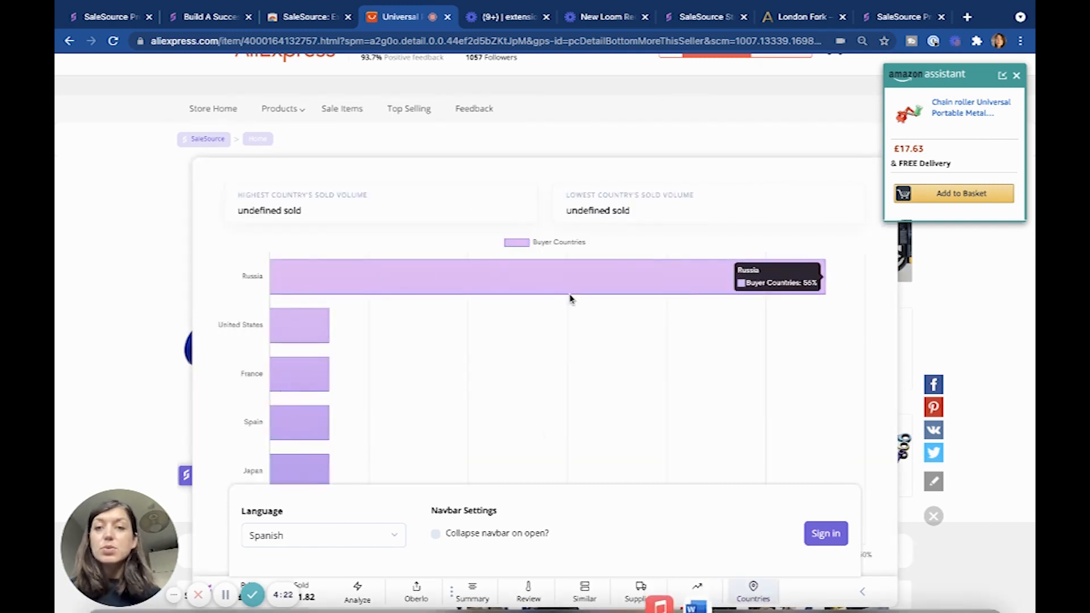